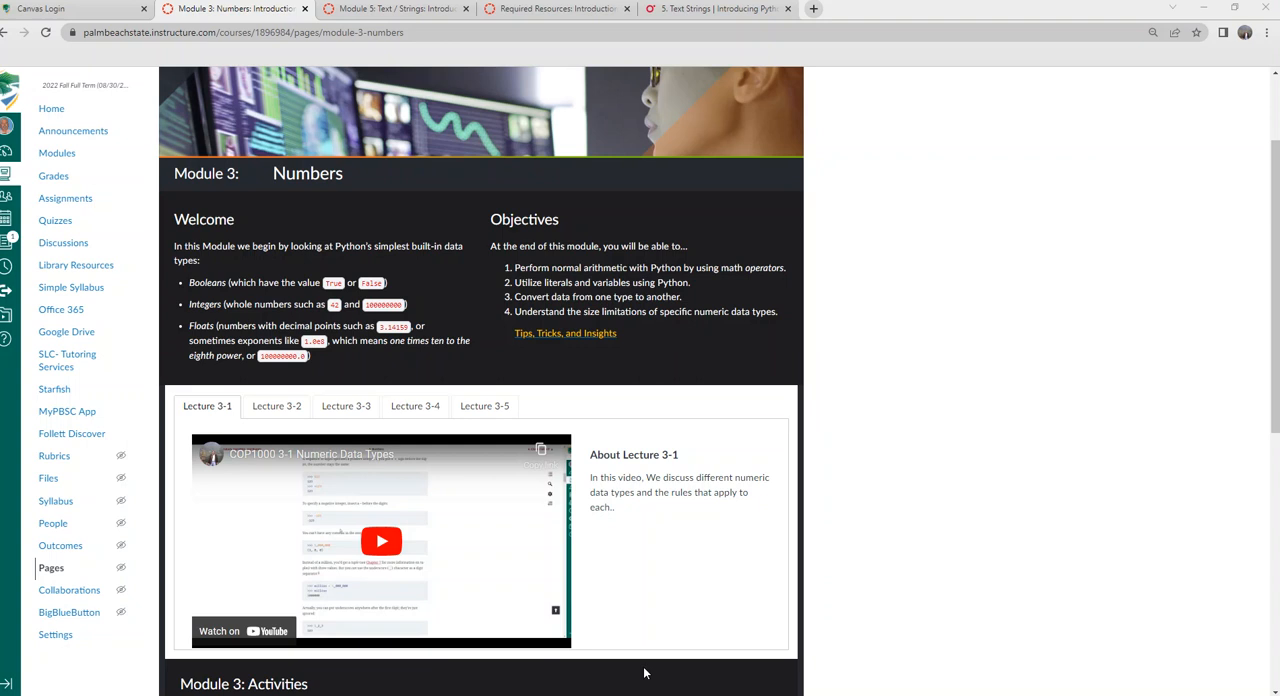
Scroll the Module 3: Numbers page down to the Activities section with notebook link and quizzes
scroll("down", 3)
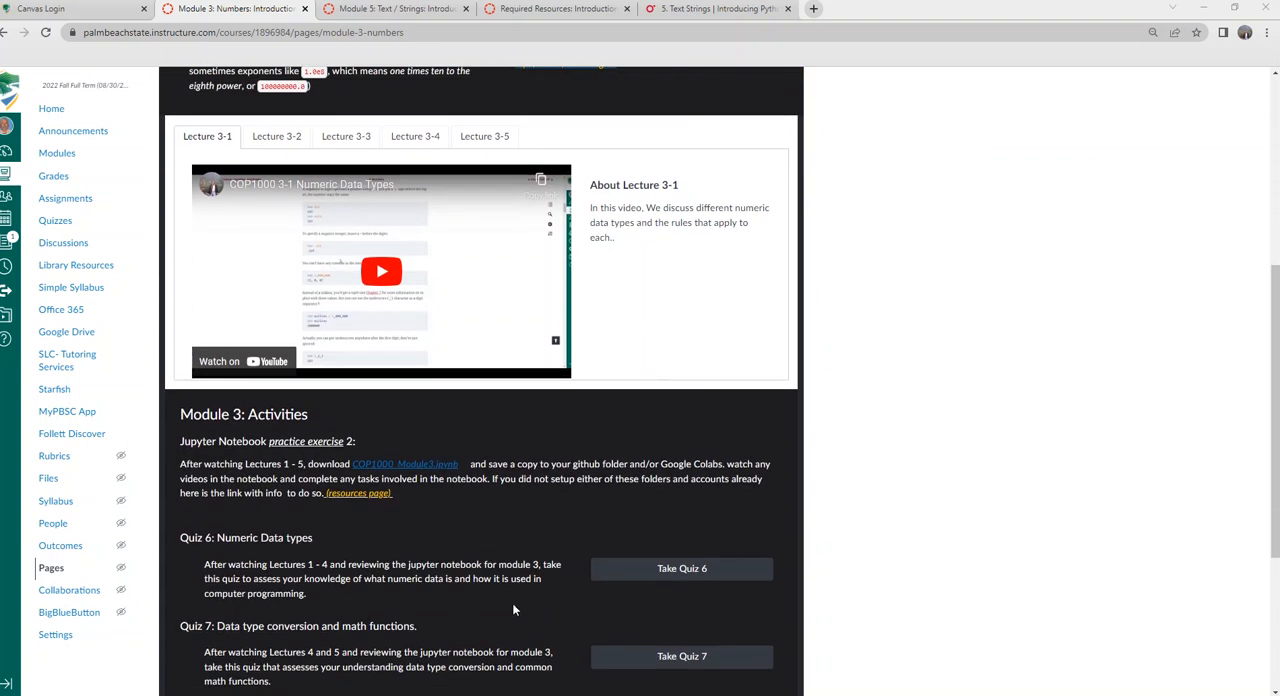
mouse_move(264, 508)
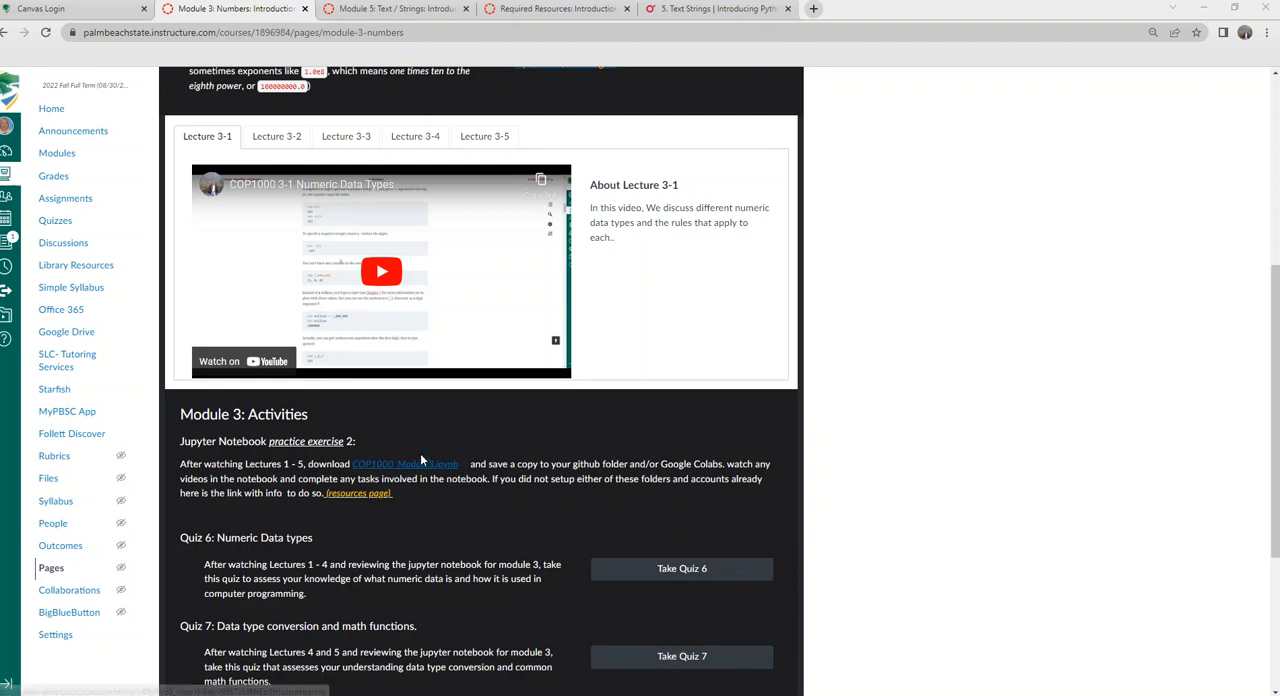
mouse_move(388, 470)
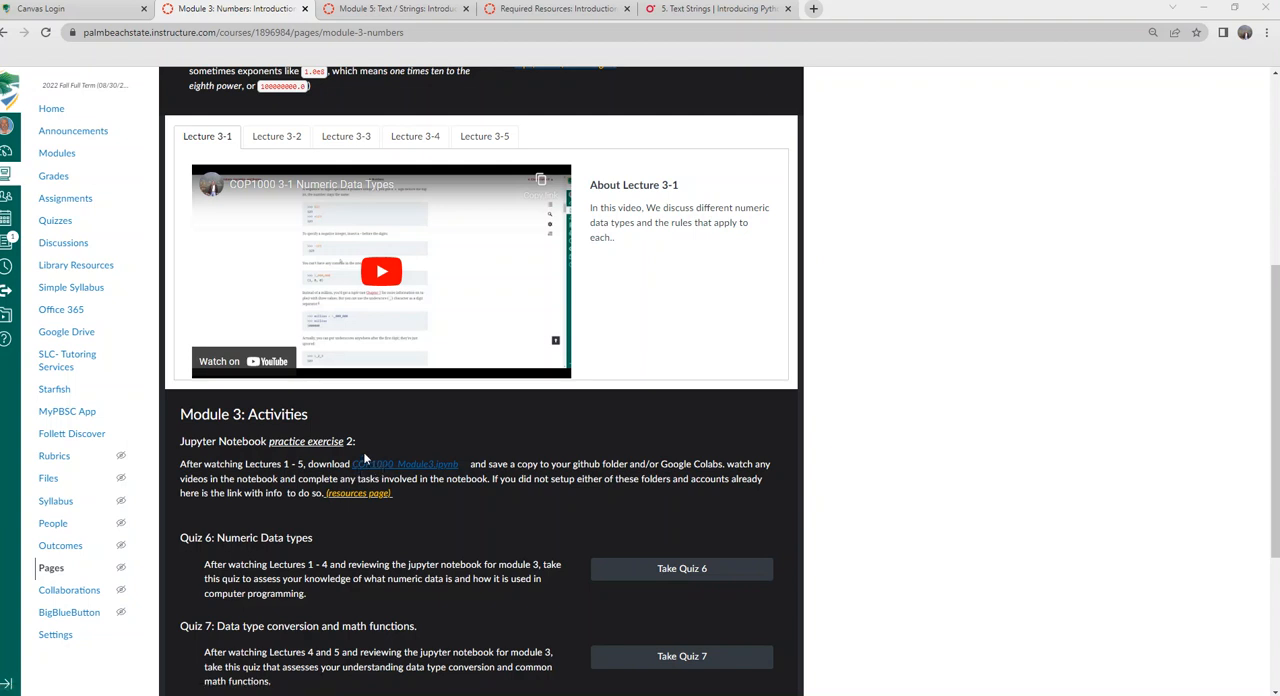
mouse_move(390, 450)
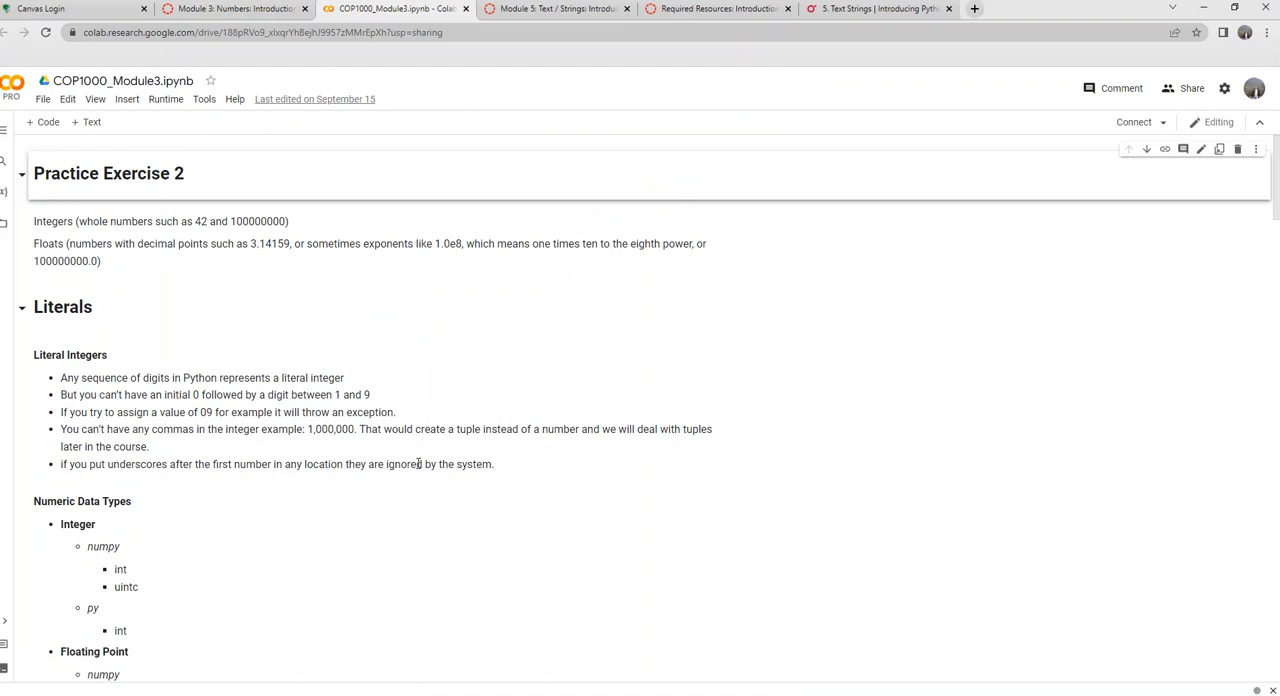
mouse_move(144, 302)
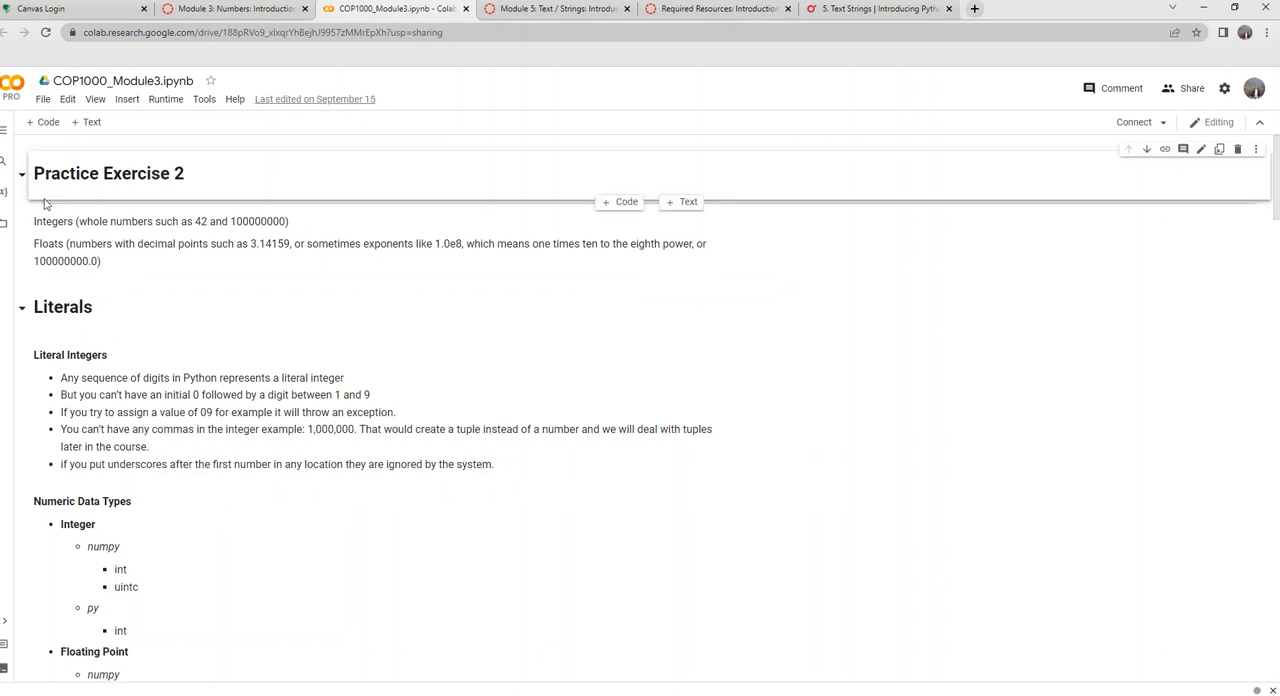
mouse_move(150, 196)
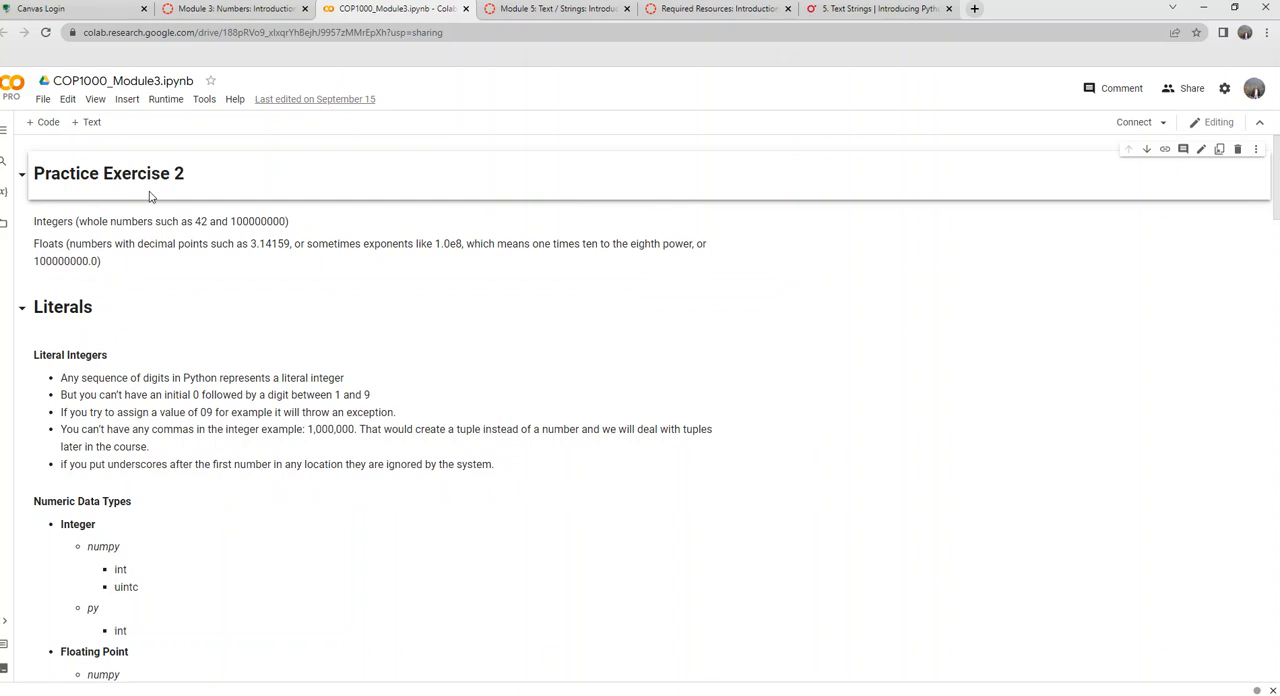
mouse_move(52, 116)
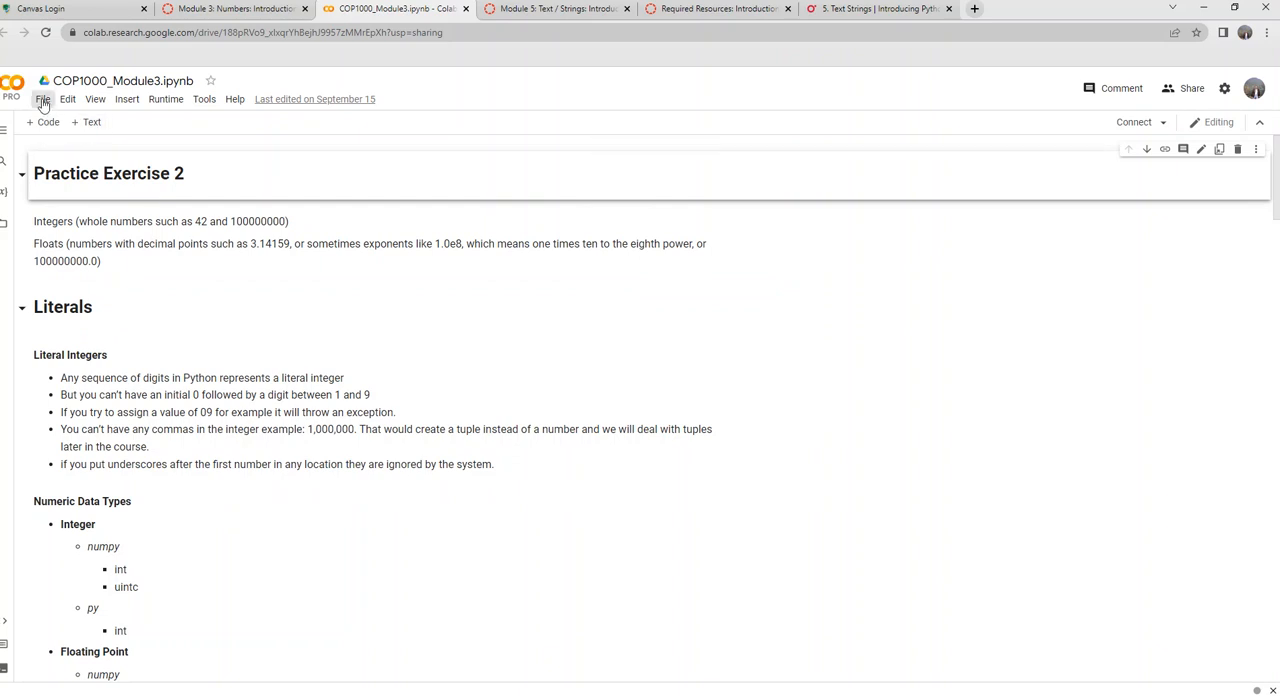
Save a copy of the COP1000_Module3 notebook to Drive via the File menu
left_click(44, 98)
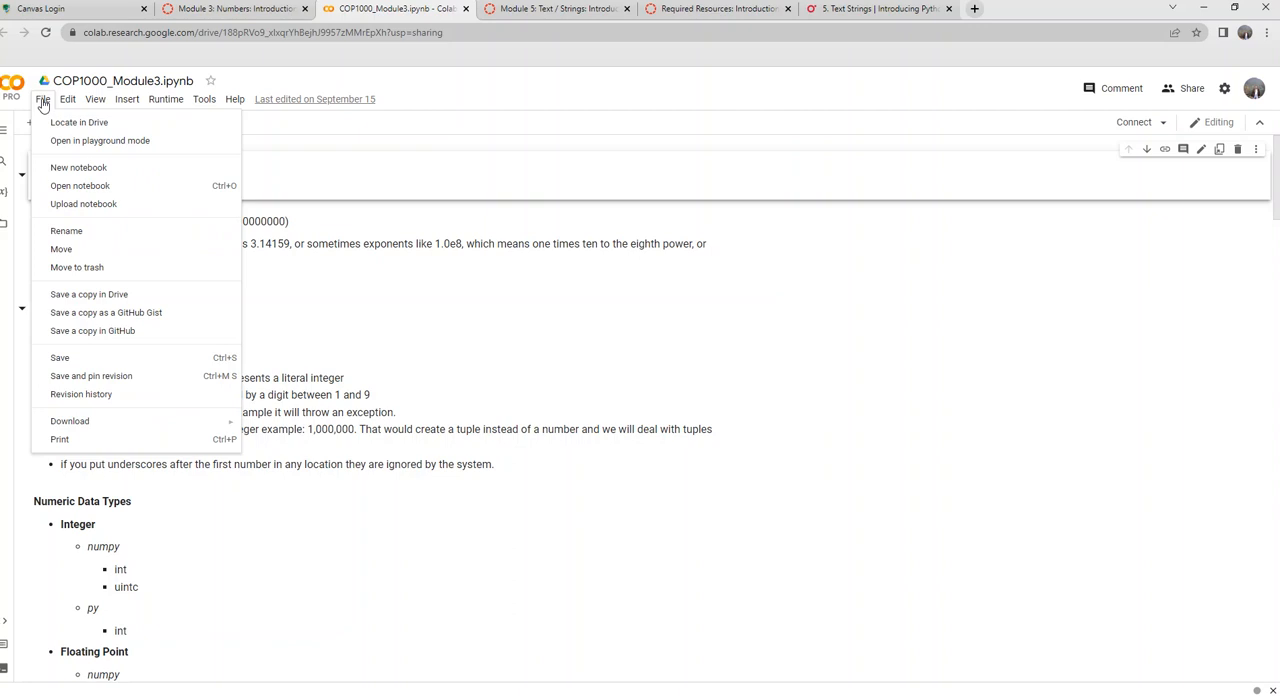
mouse_move(88, 294)
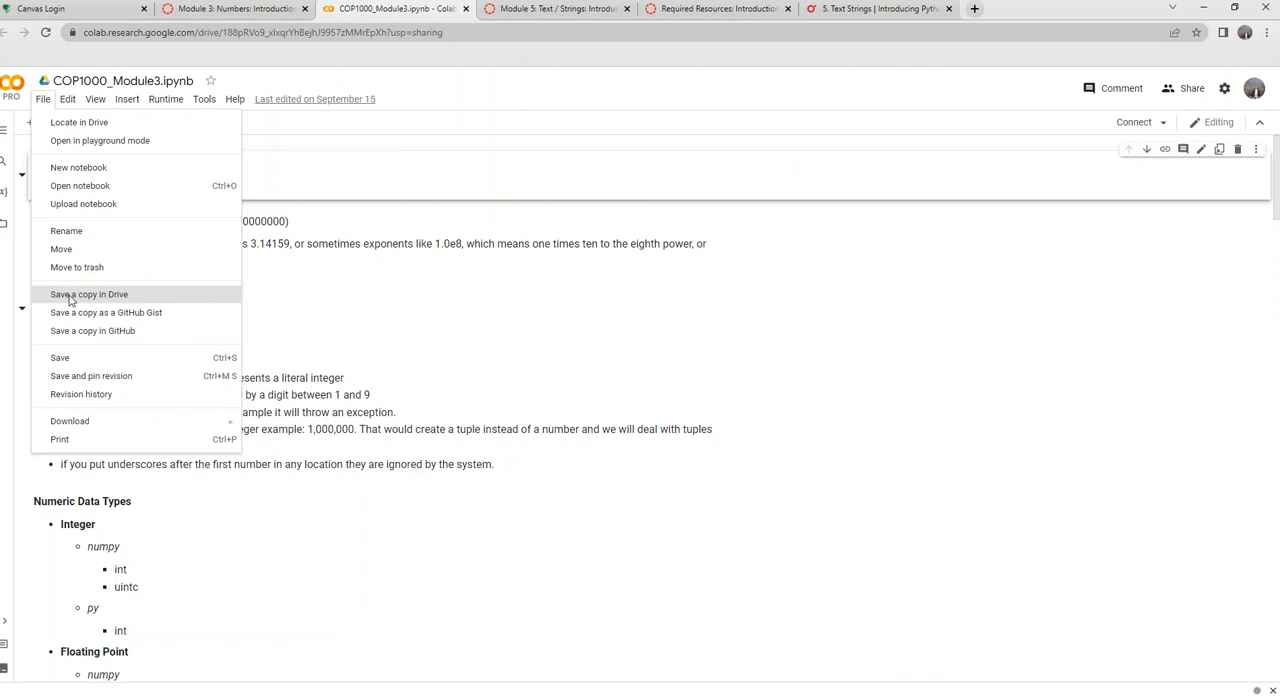
left_click(88, 294)
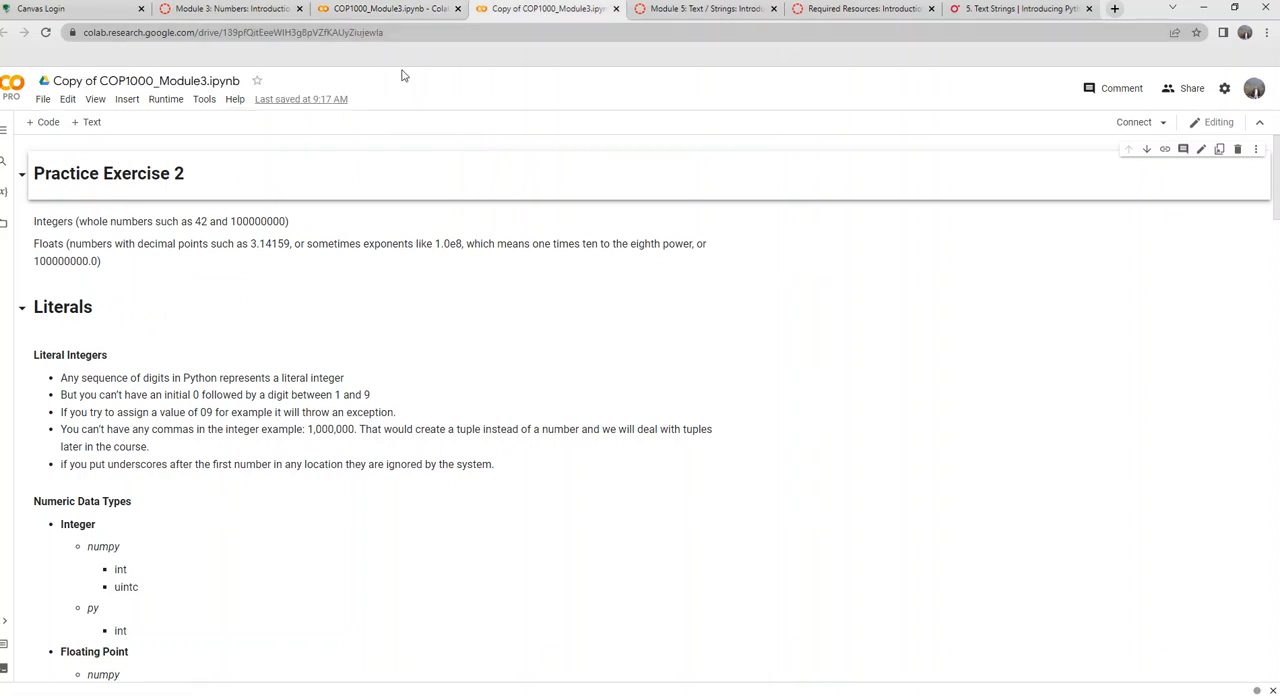
Rename the copied notebook, replacing the 'Copy of' prefix with 'Scots'
left_click(144, 80)
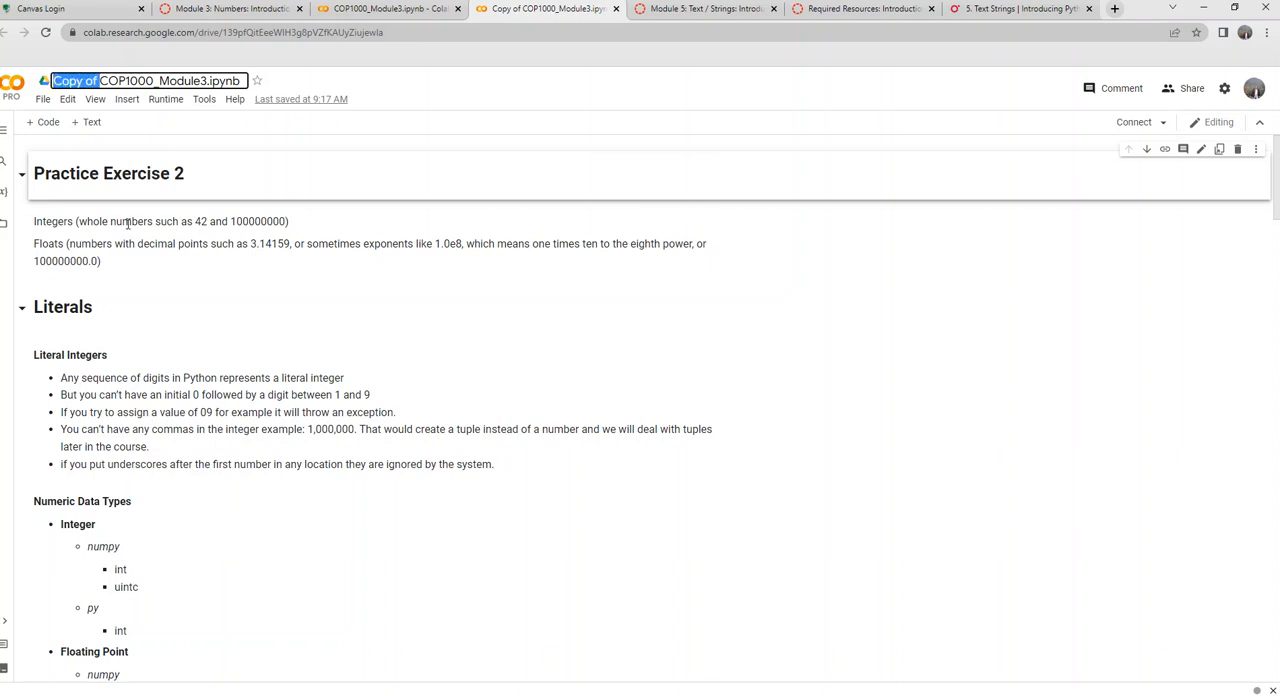
type("Scots")
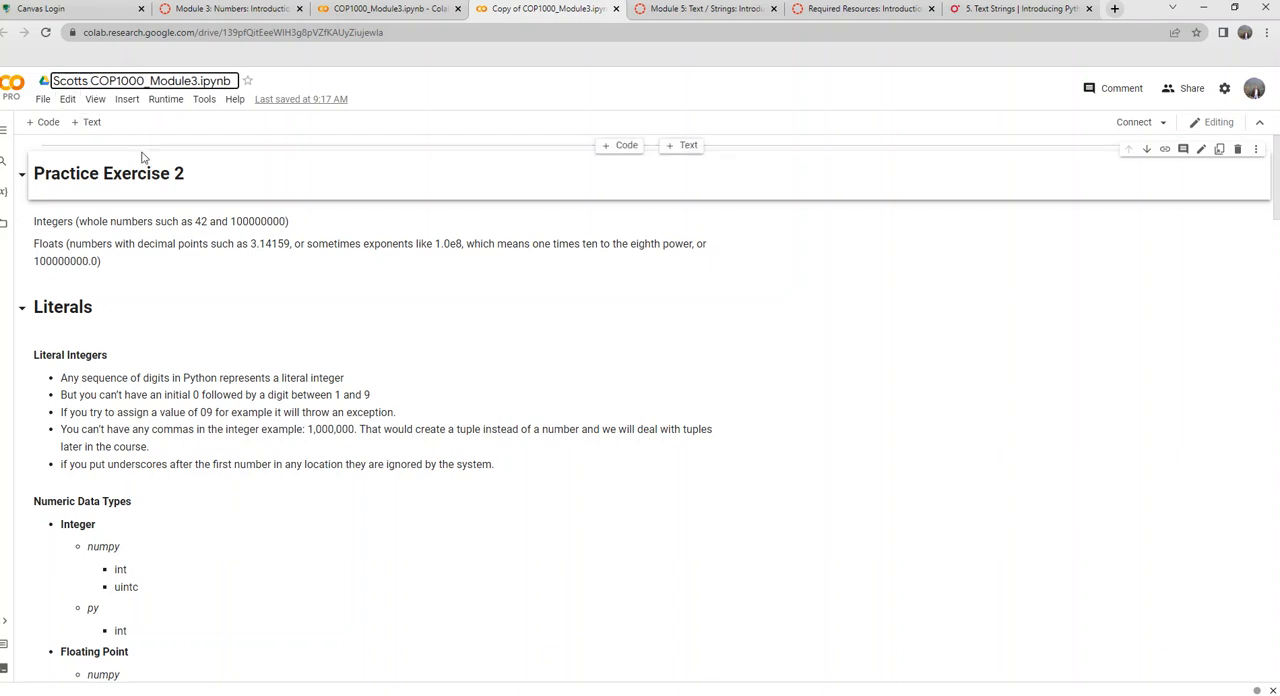
mouse_move(128, 96)
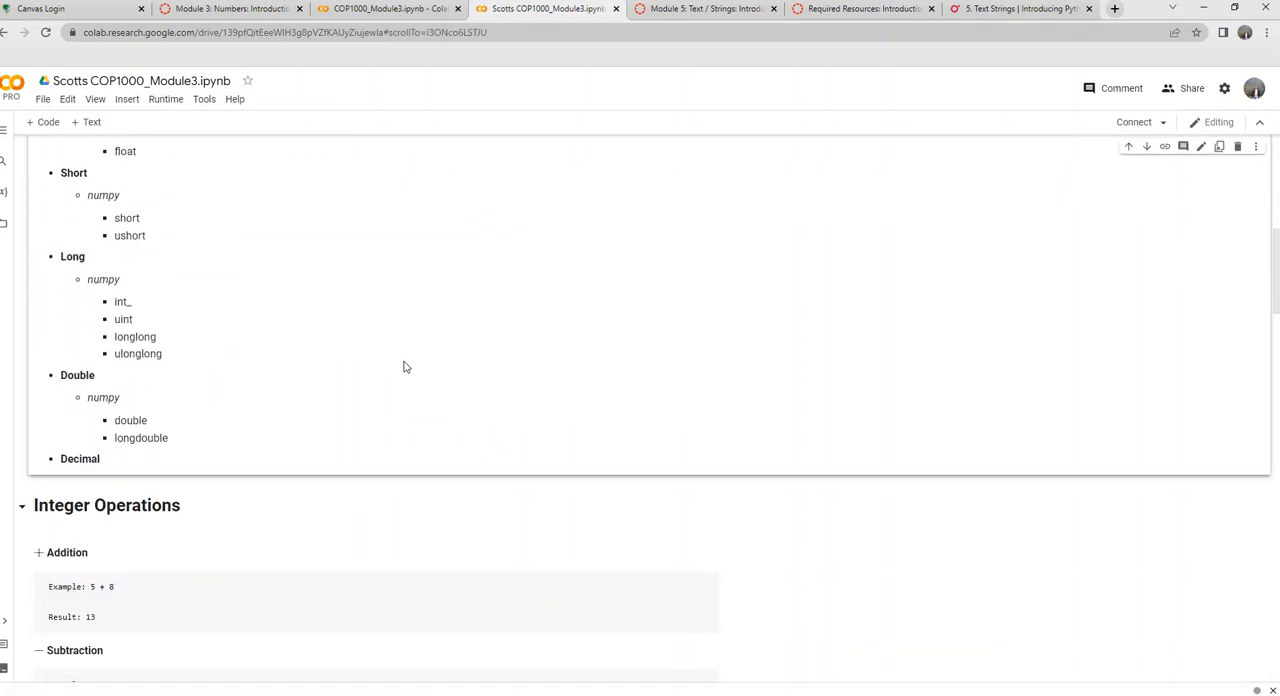
Run the import math practice cell so it prints 254 and 4.0 and starts the age prompt
scroll("down", 3)
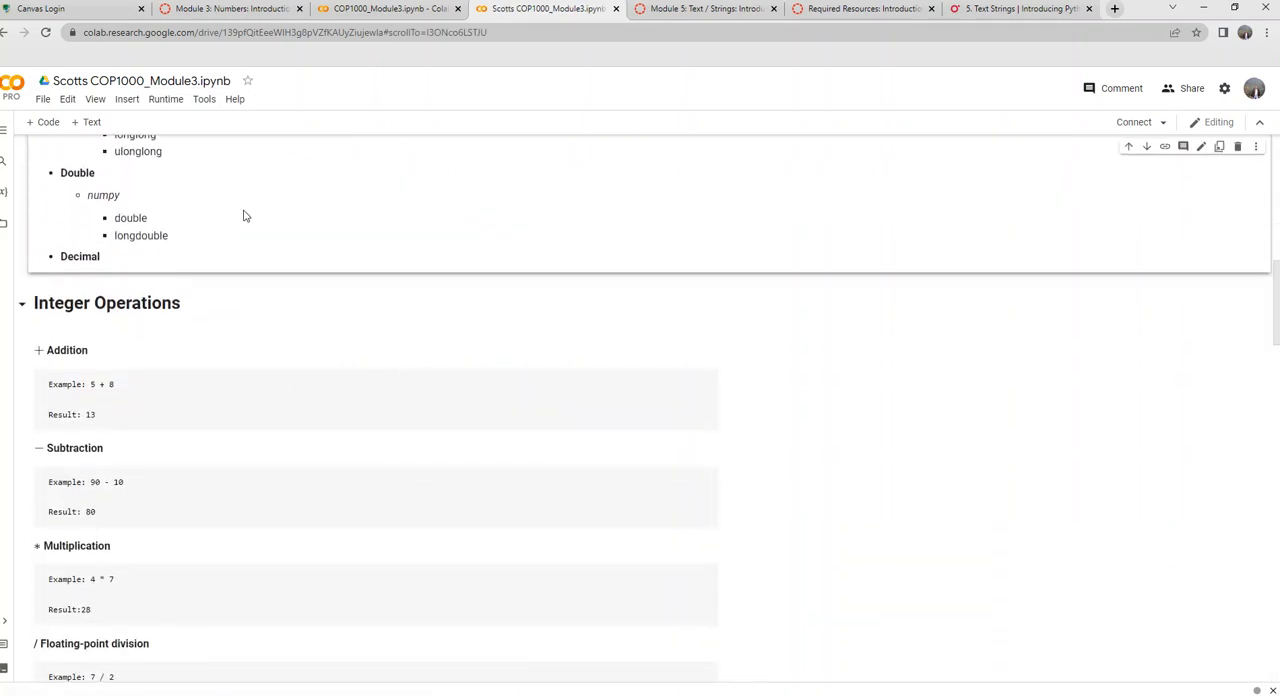
scroll("down", 3)
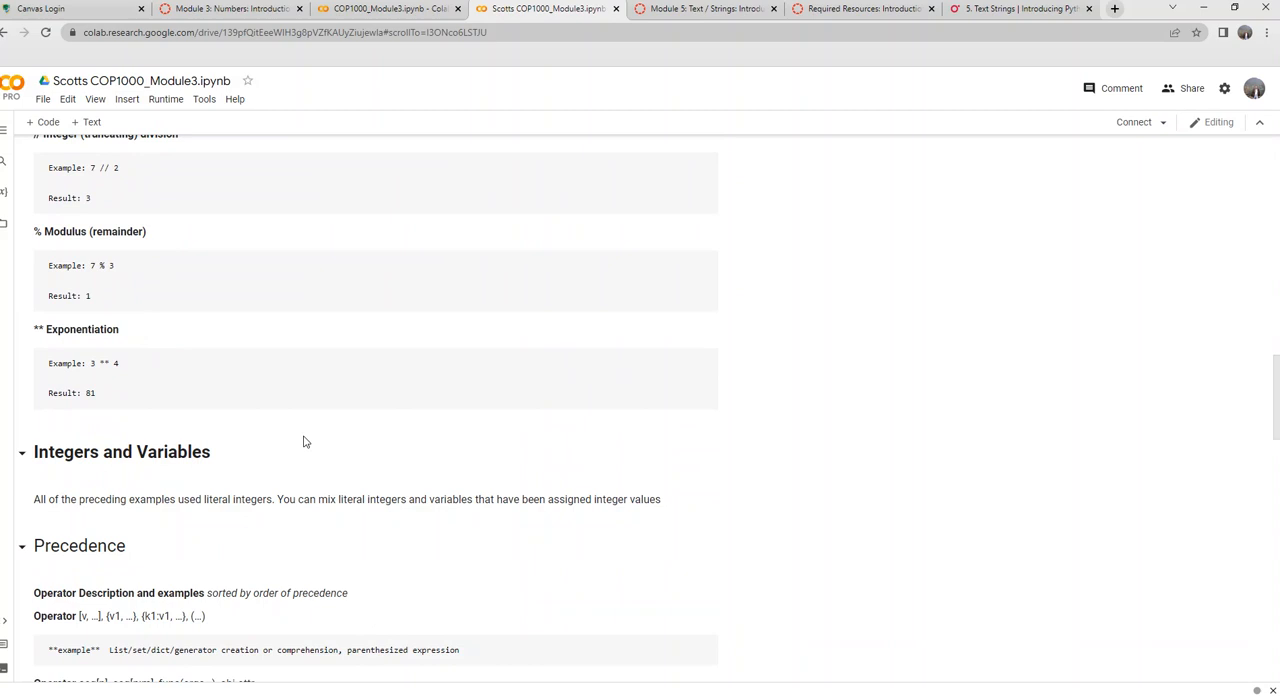
scroll("down", 3)
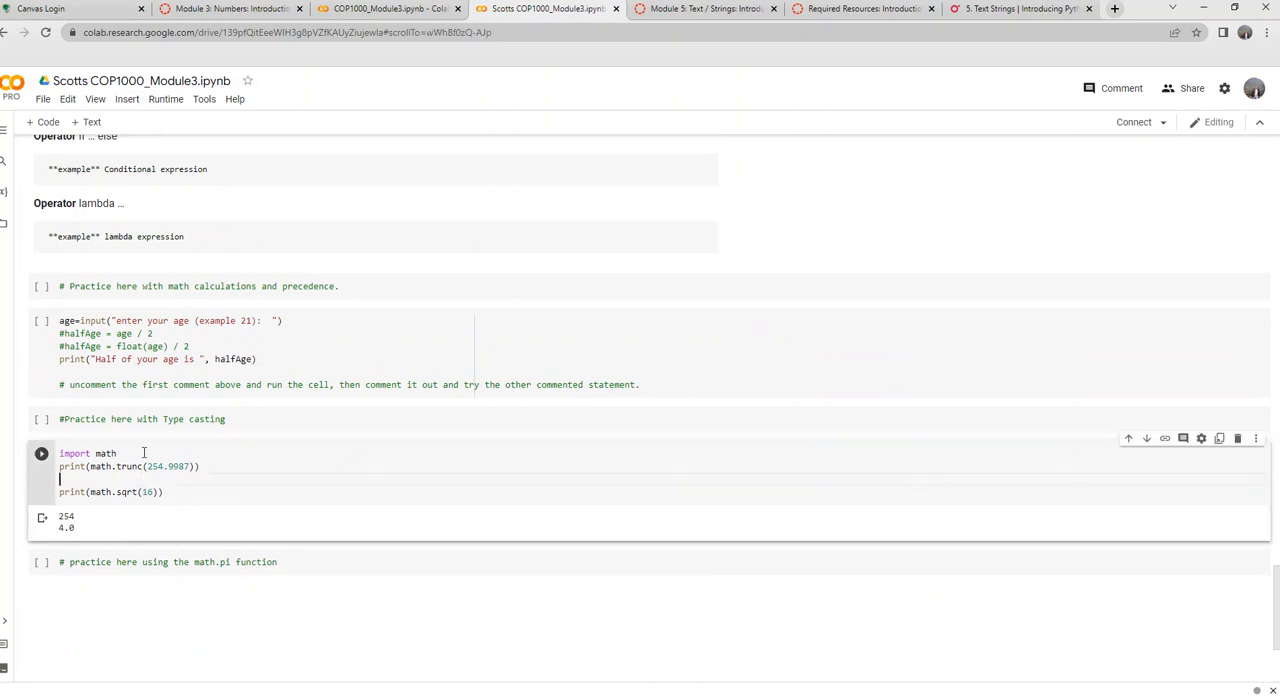
left_click(40, 452)
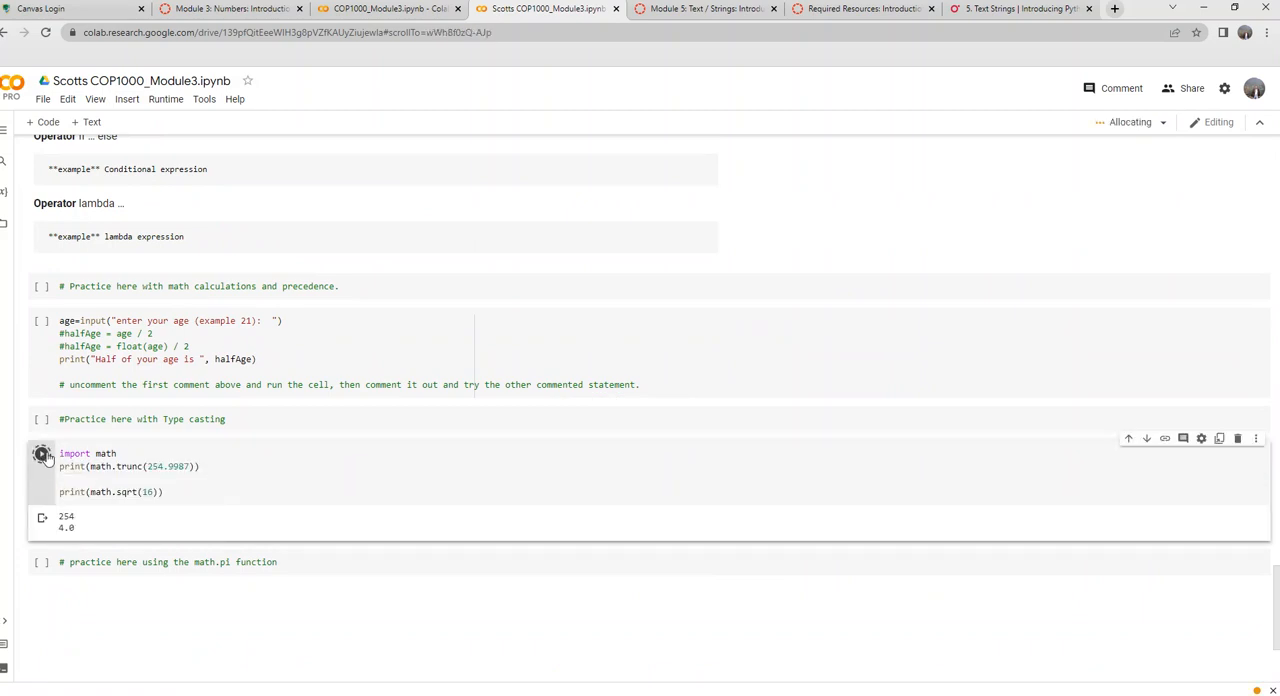
left_click(42, 452)
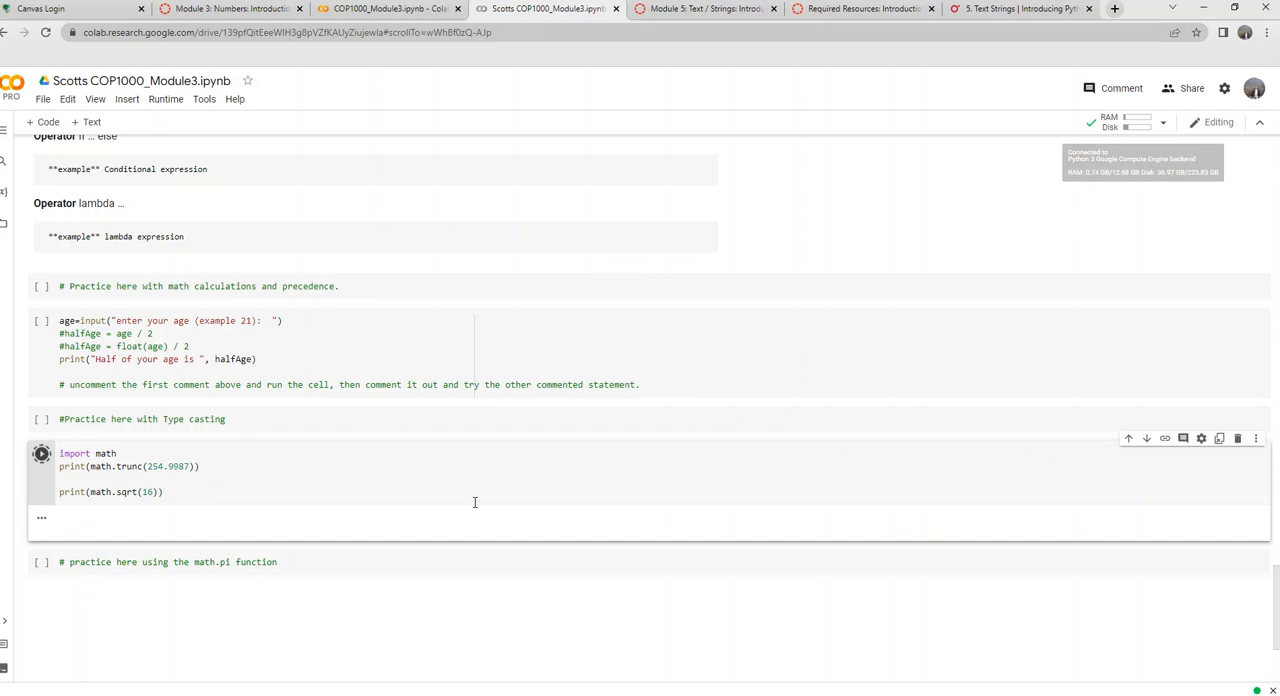
left_click(40, 452)
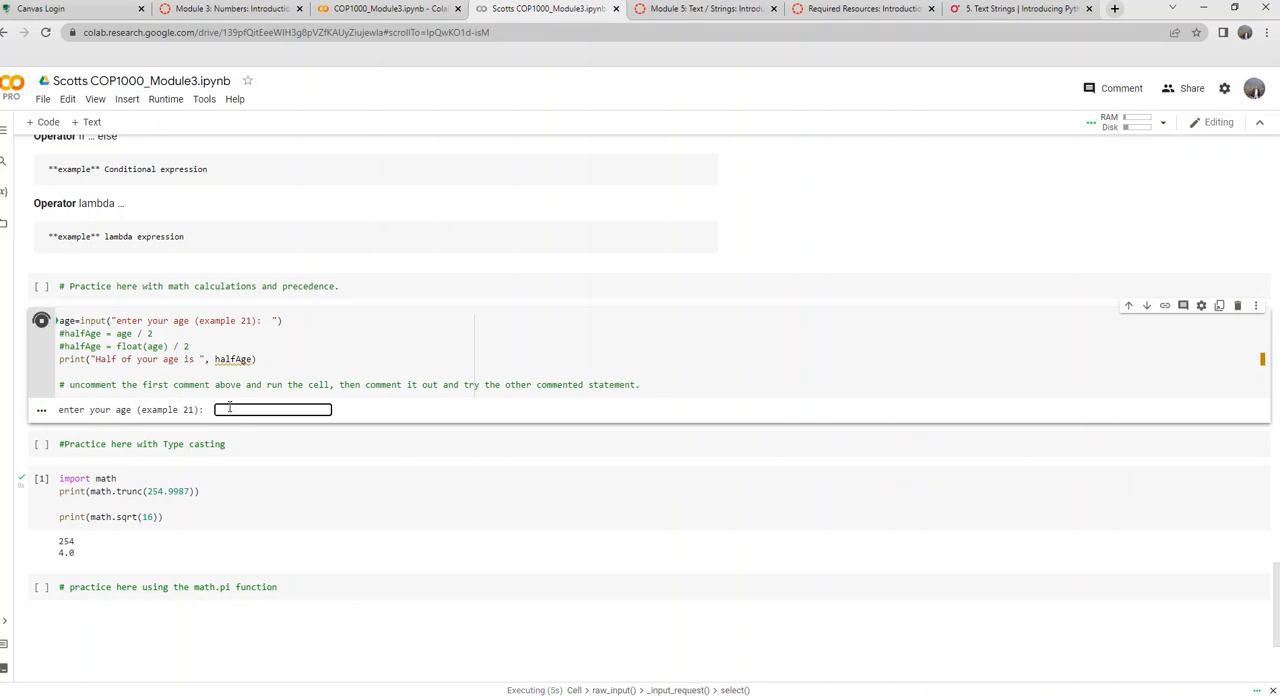
Enter age 23, comment out the failing halfAge line, use float conversion, and get 11.5
type("23")
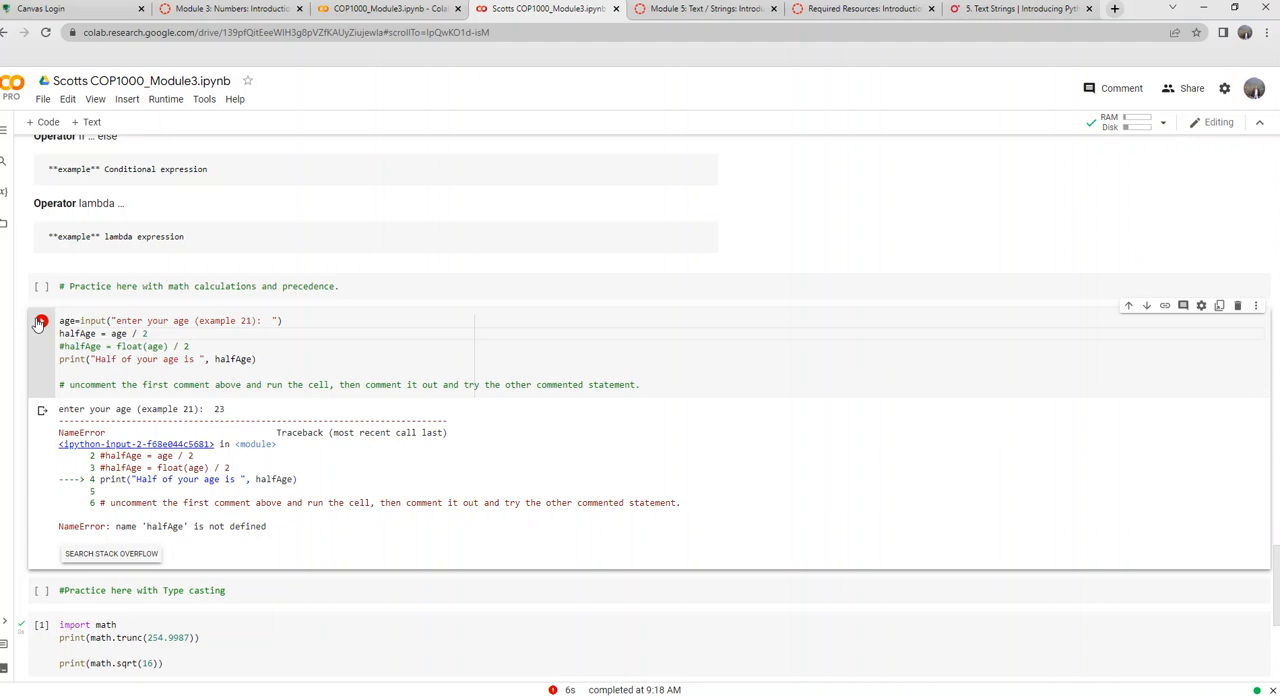
left_click(42, 320)
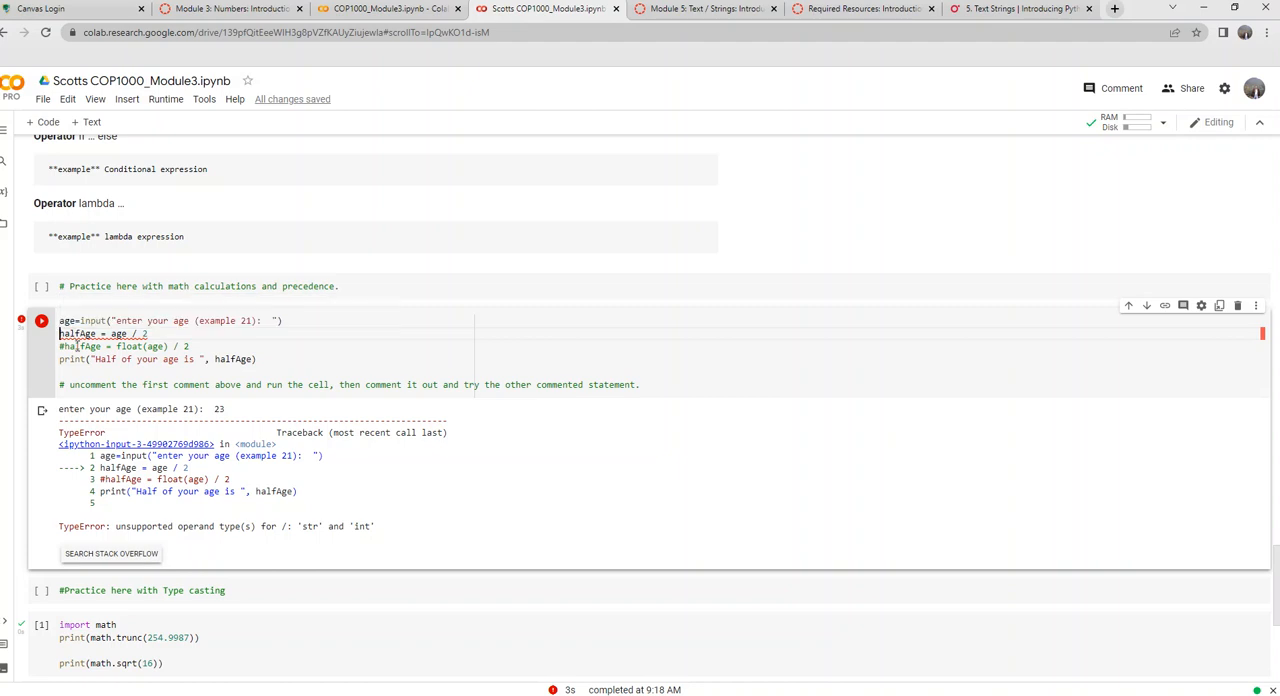
type("#")
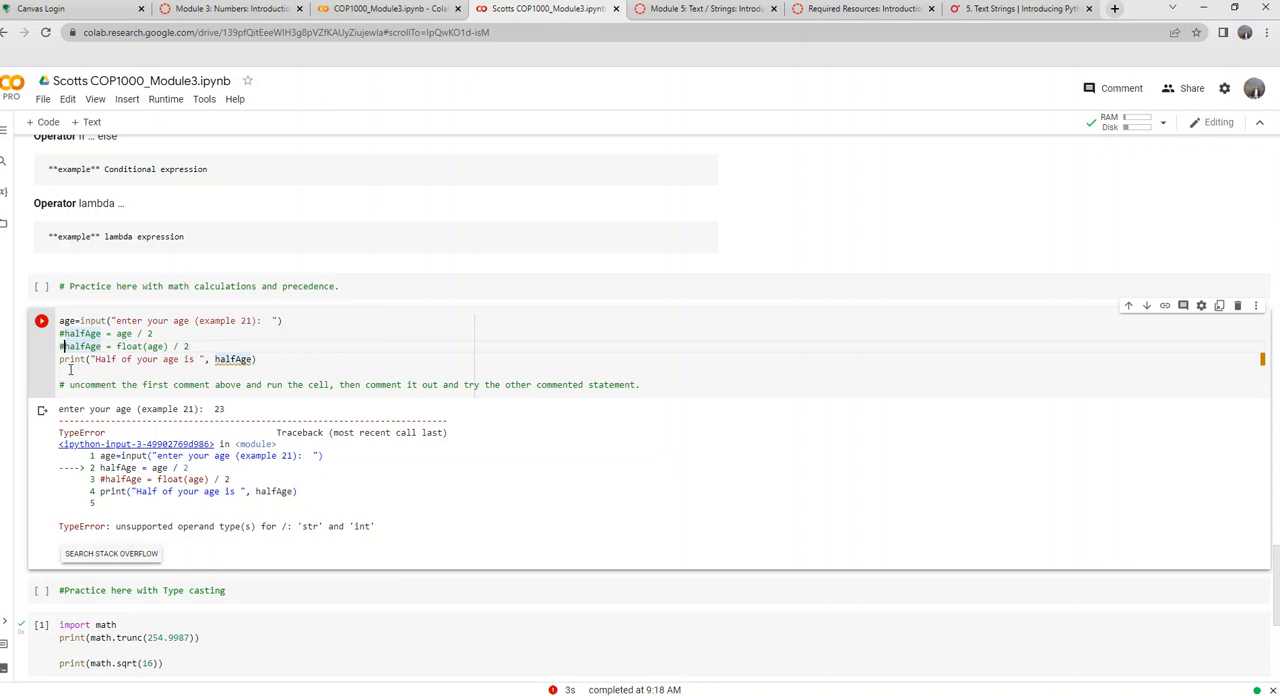
left_click(62, 346)
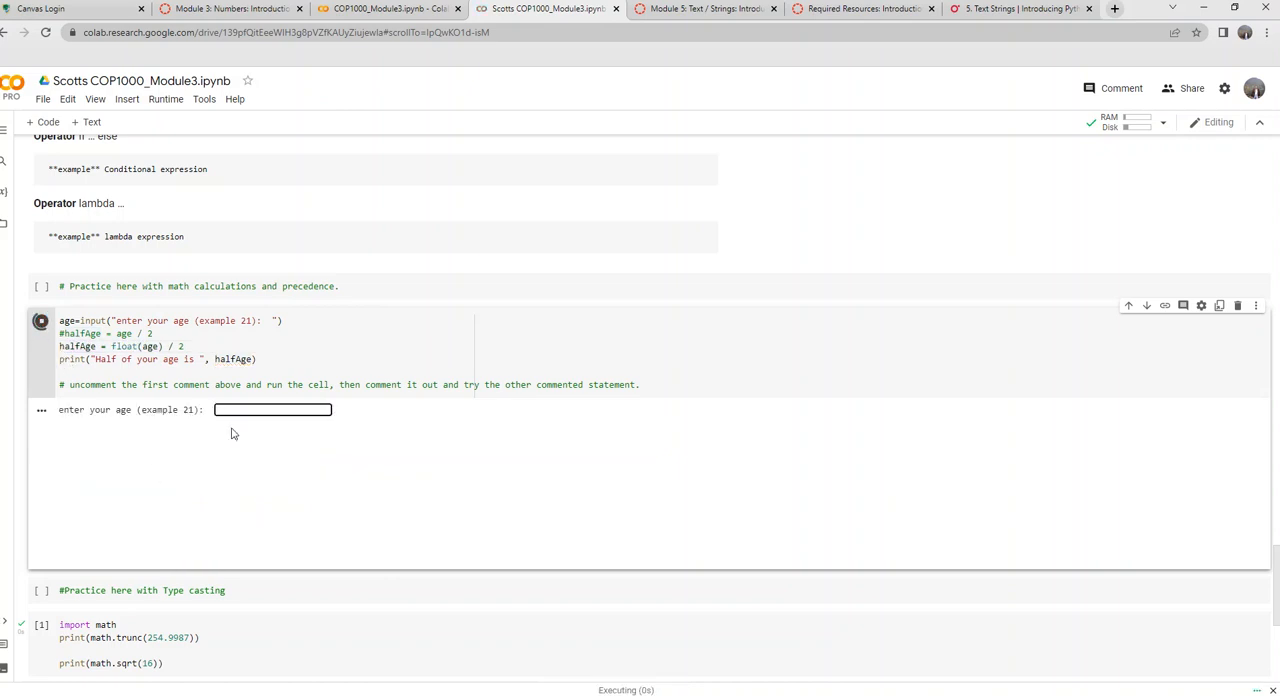
type("23")
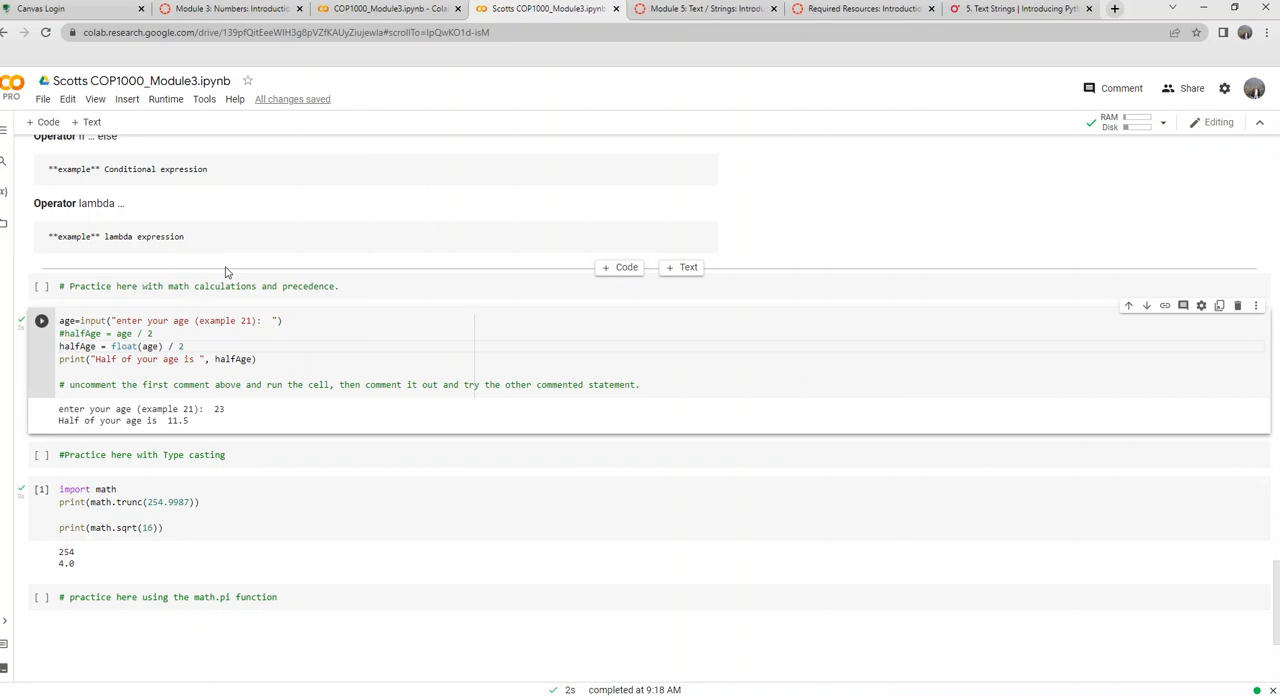
mouse_move(258, 106)
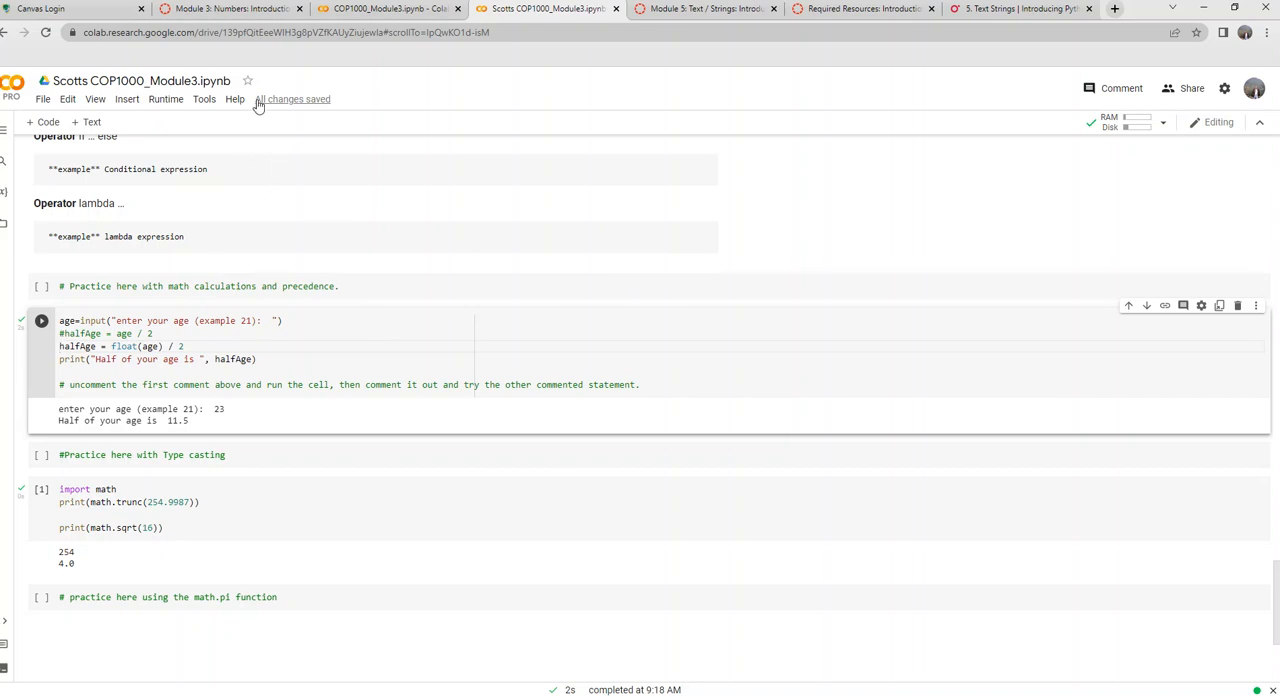
left_click(44, 100)
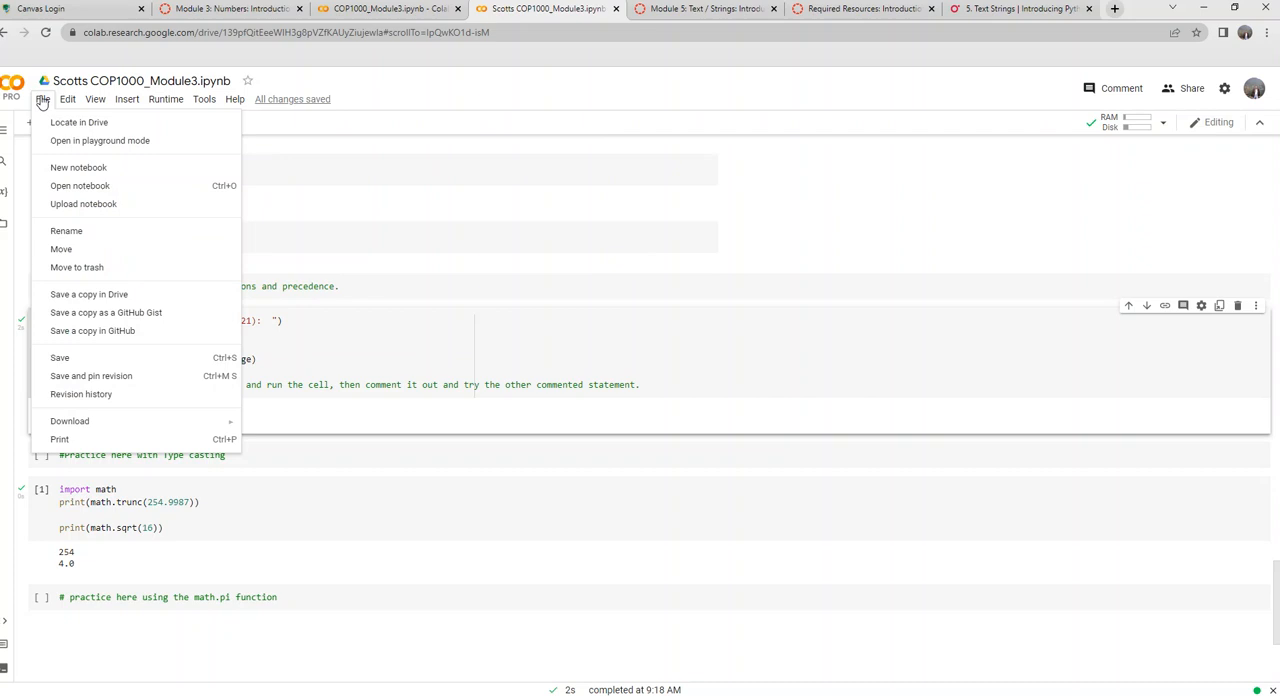
mouse_move(88, 294)
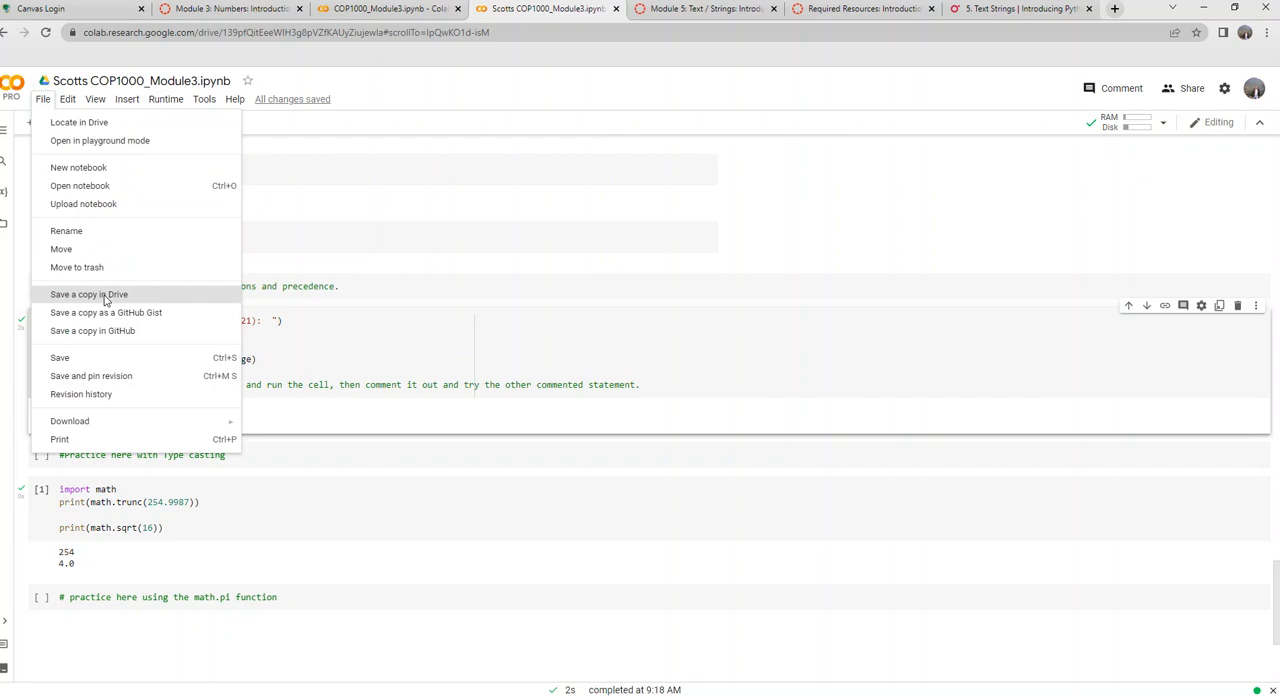
mouse_move(928, 200)
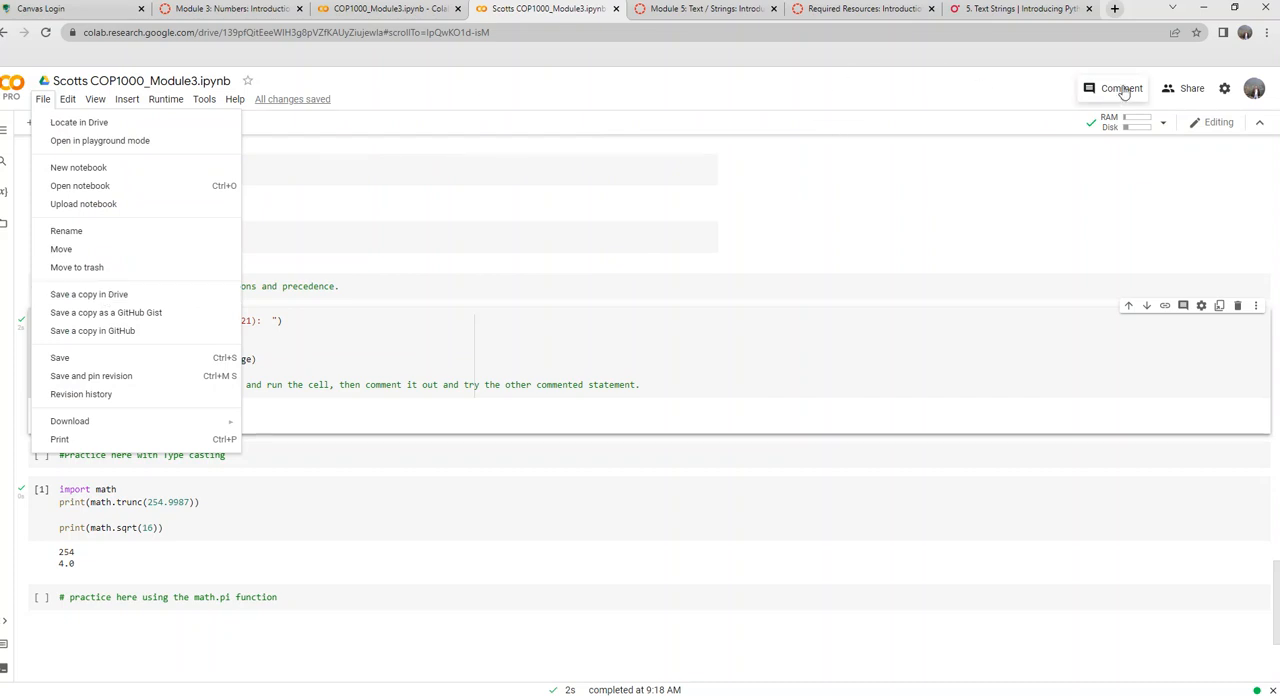
left_click(1114, 88)
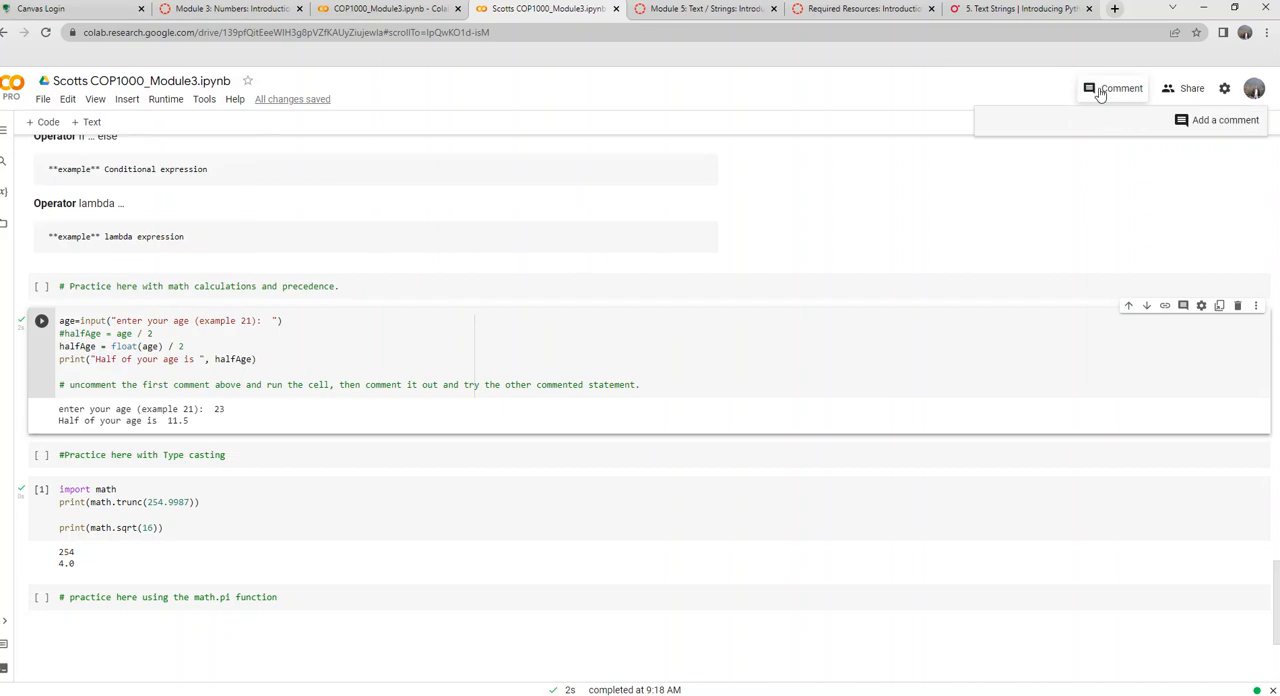
Set General access to Anyone with the link as viewer and copy the notebook link
left_click(1192, 88)
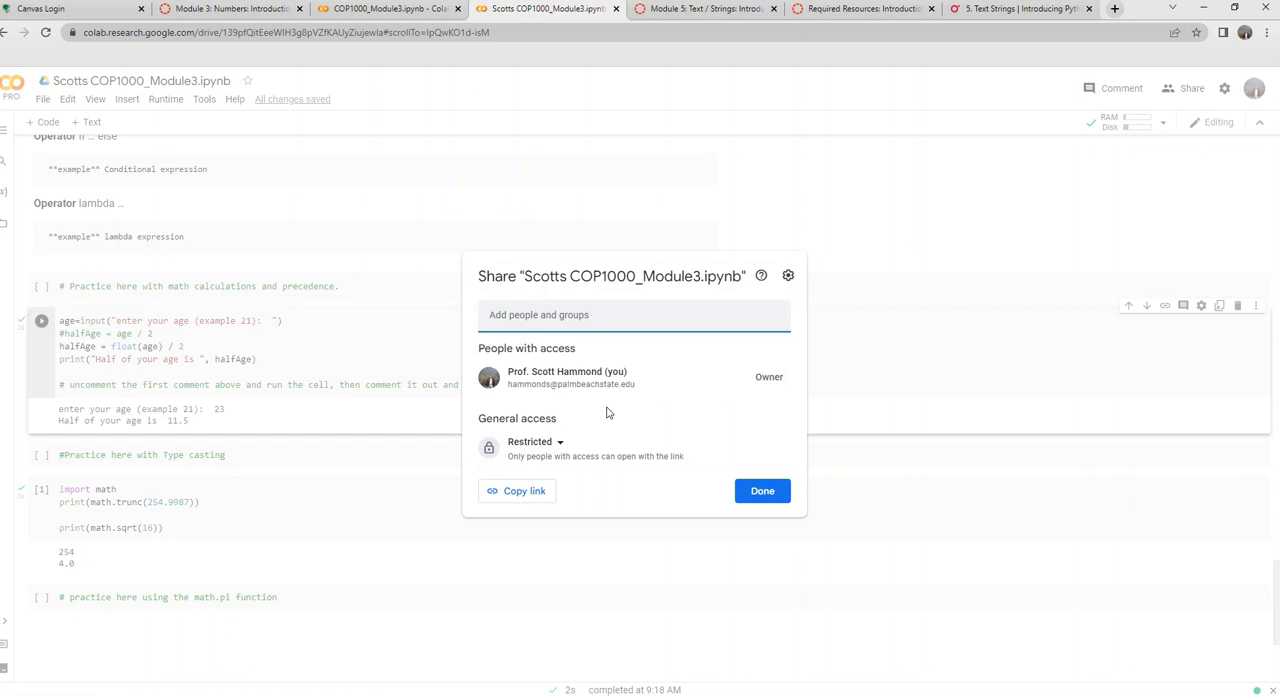
left_click(536, 440)
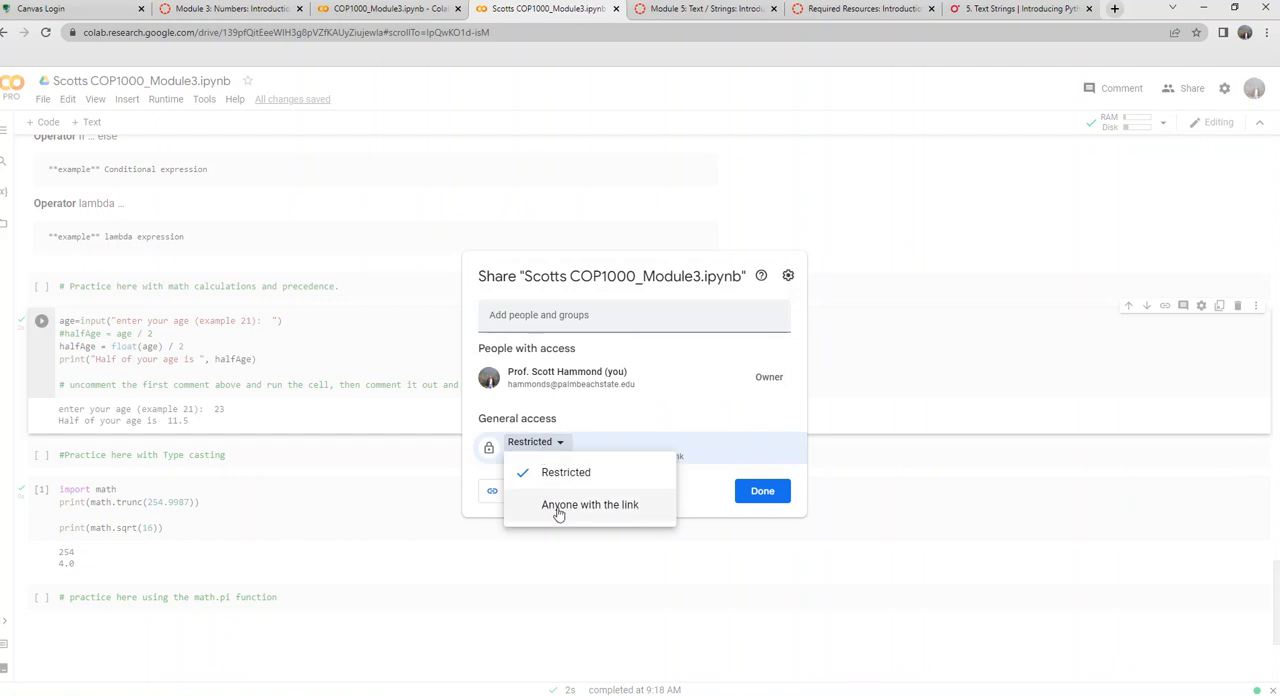
left_click(590, 504)
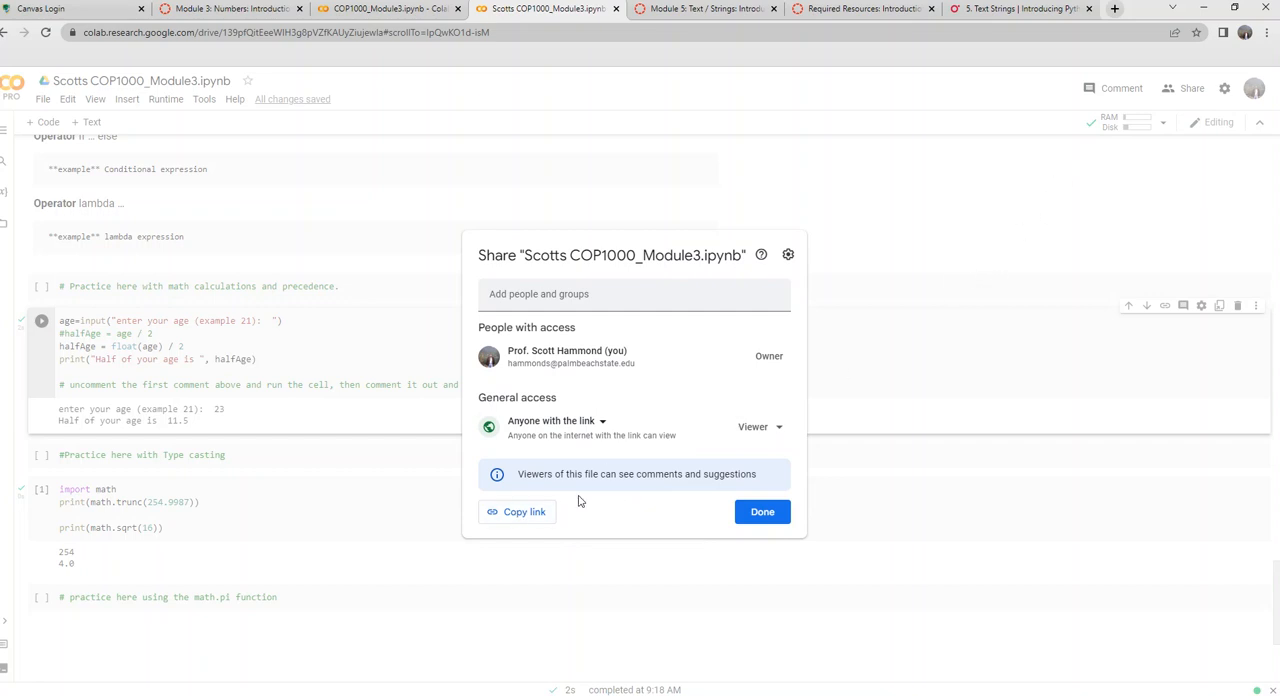
mouse_move(516, 520)
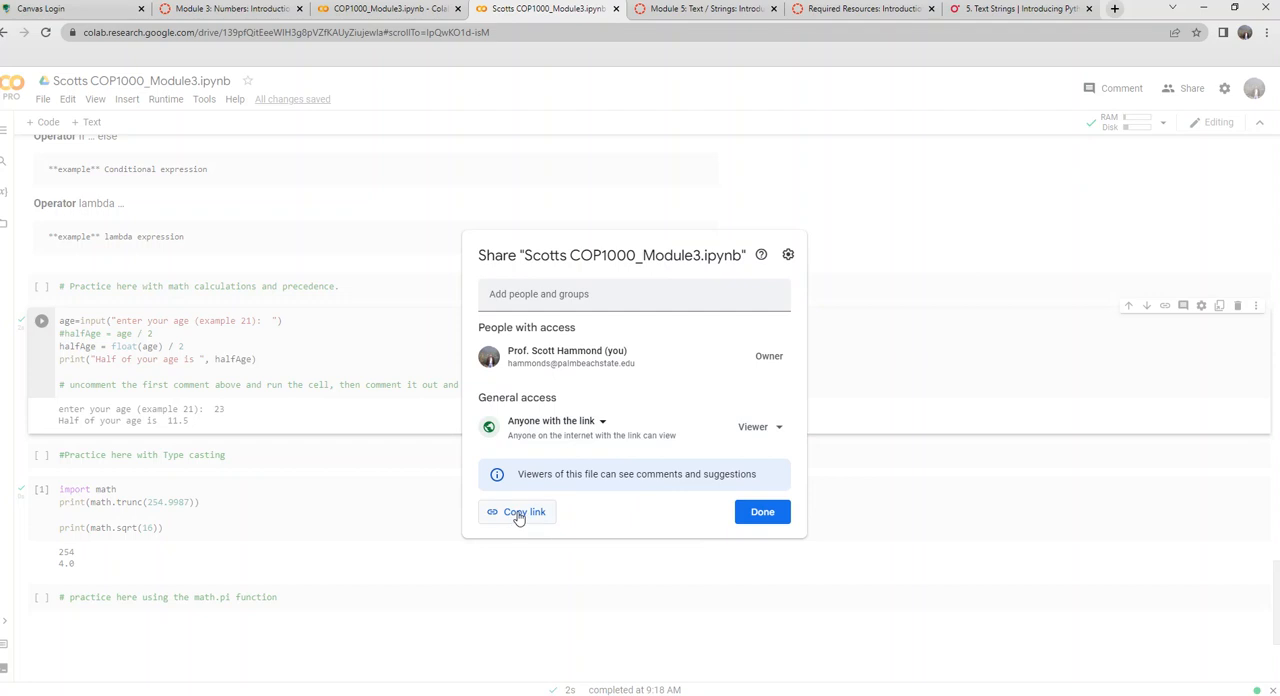
mouse_move(518, 520)
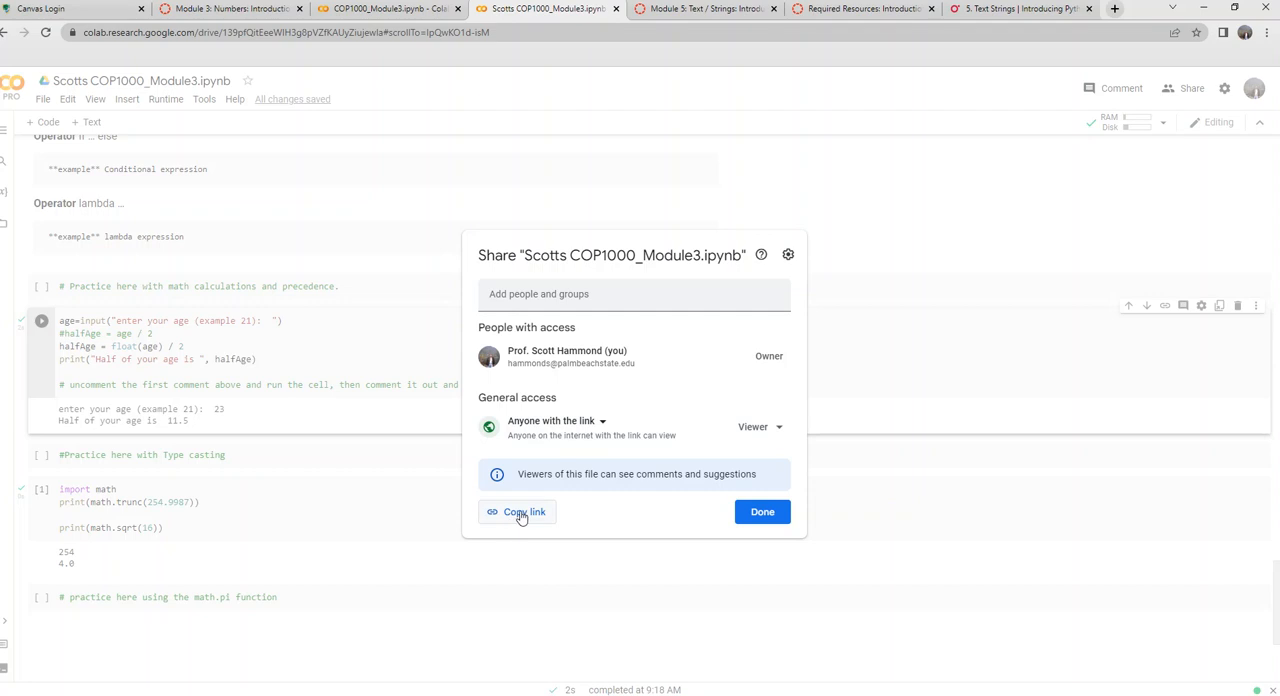
mouse_move(528, 516)
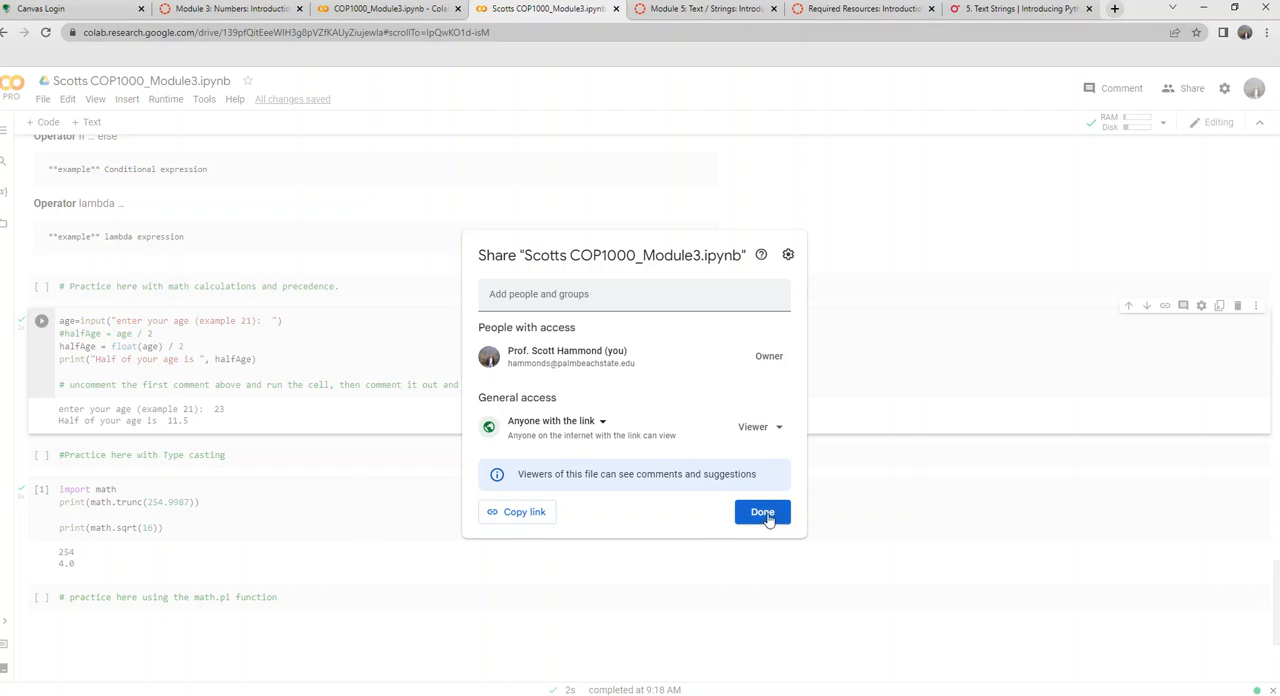
left_click(762, 512)
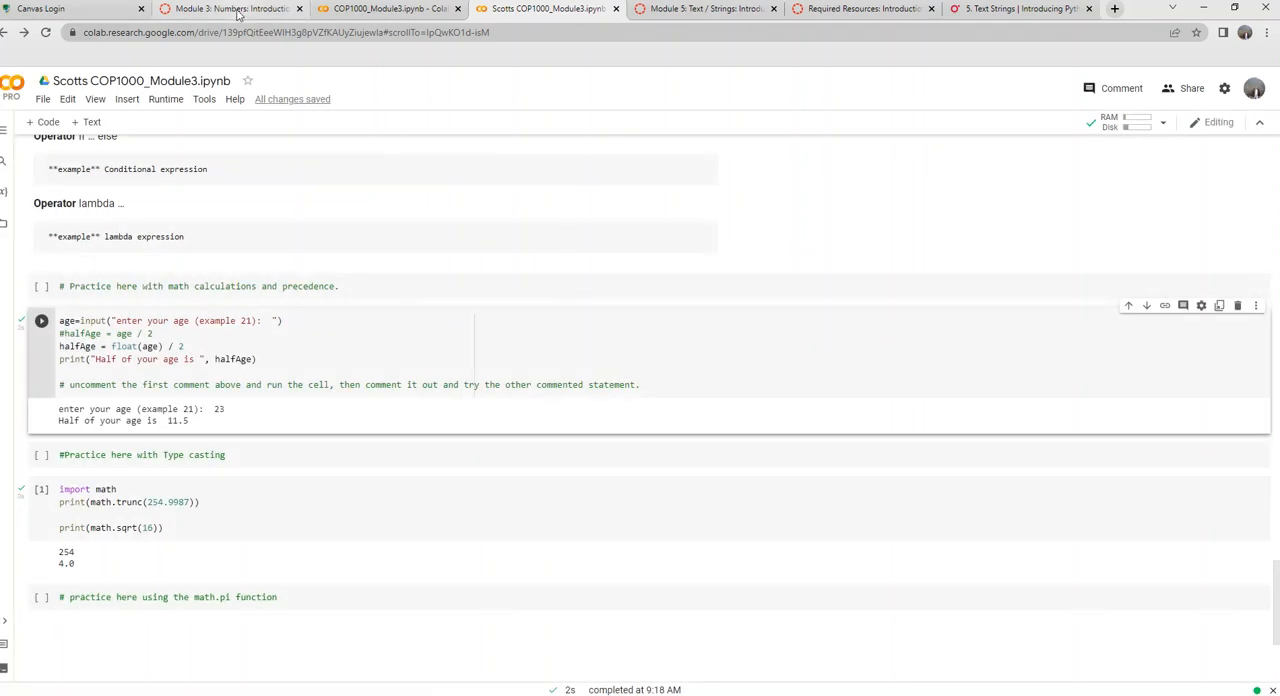
From the Canvas Module 4 Decisions page, open the Complete Graded Notebook 1 assignment
left_click(230, 8)
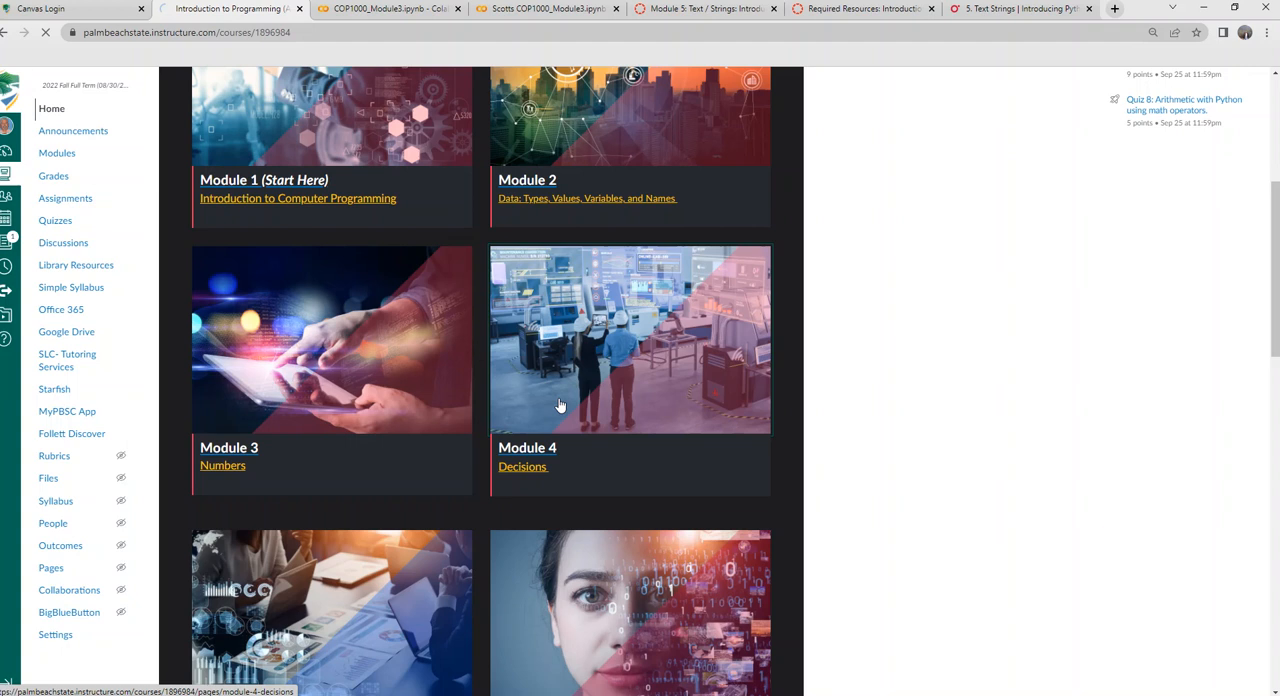
left_click(524, 466)
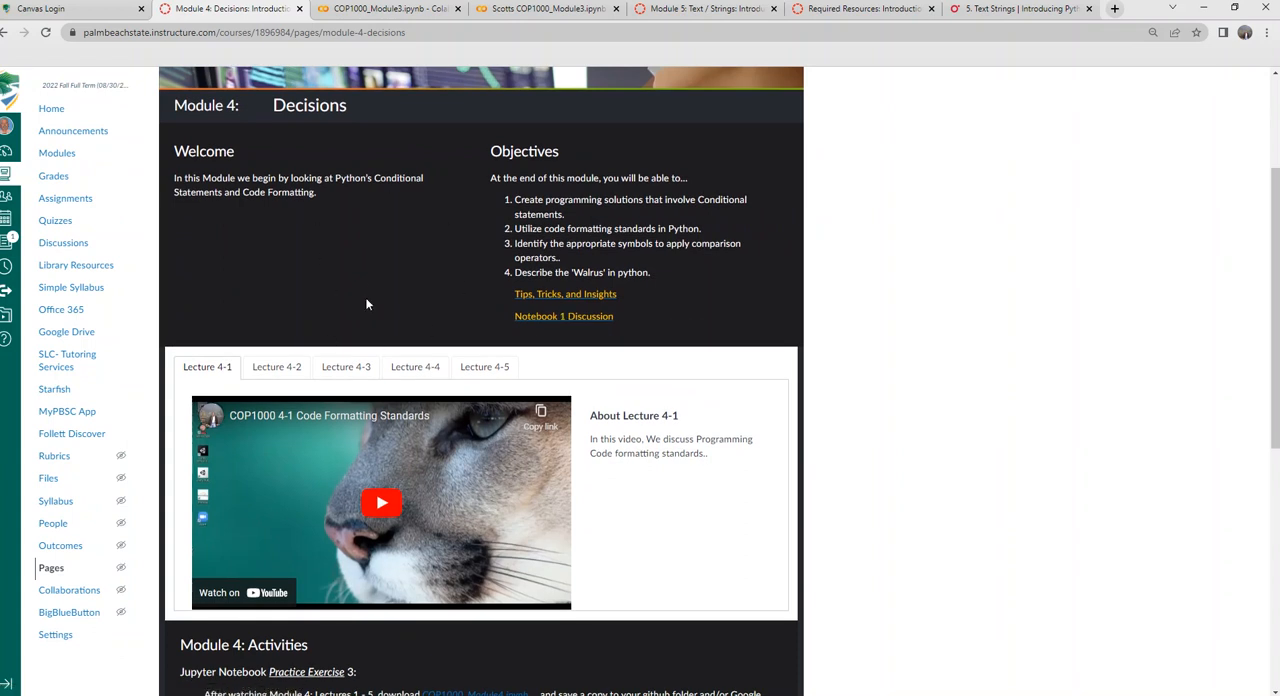
scroll("down", 3)
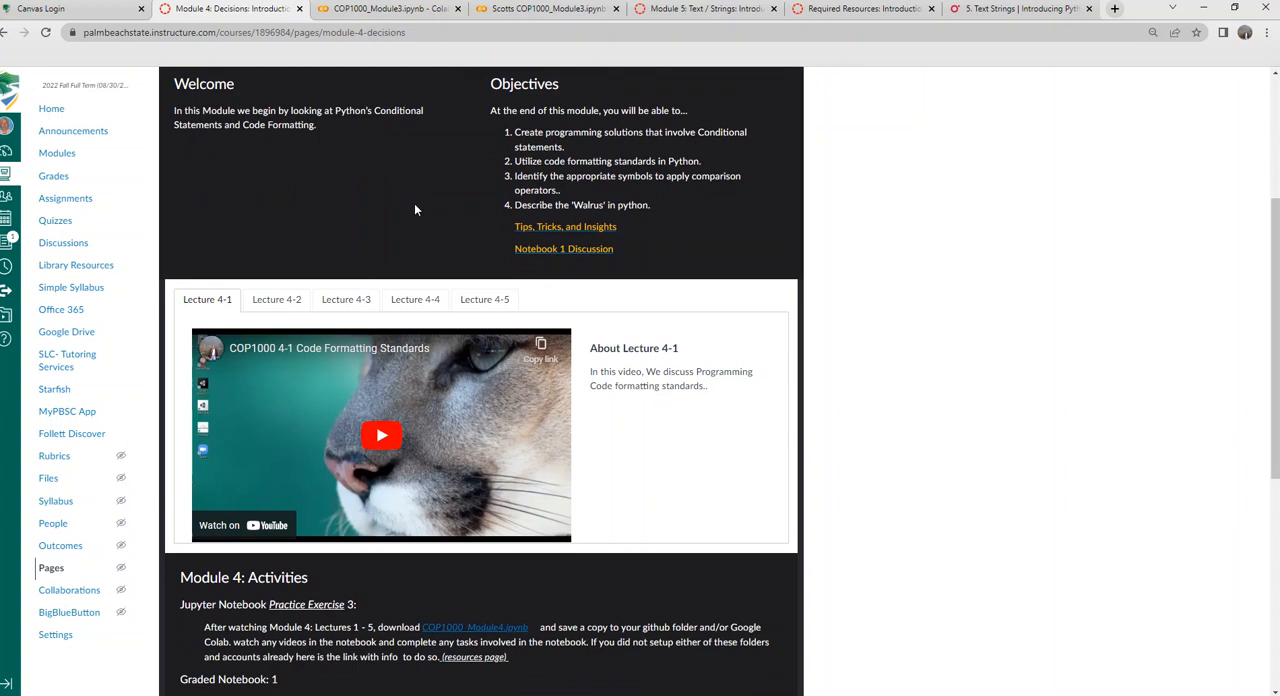
mouse_move(412, 216)
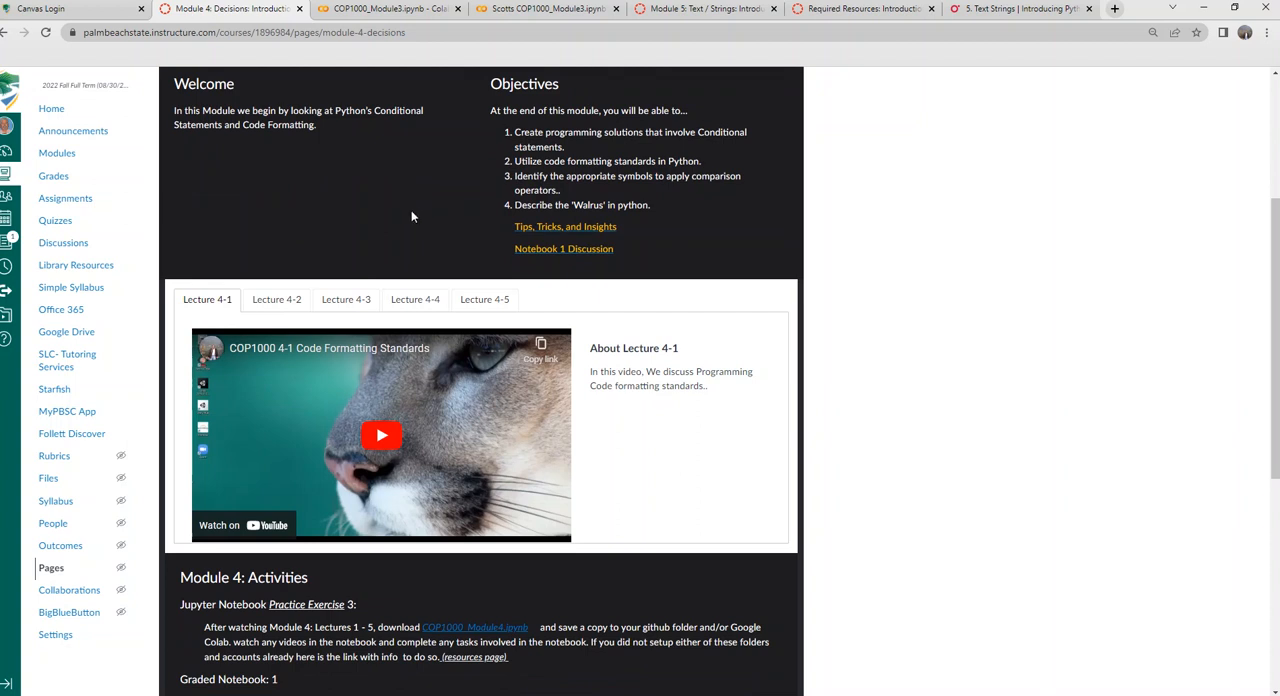
mouse_move(464, 592)
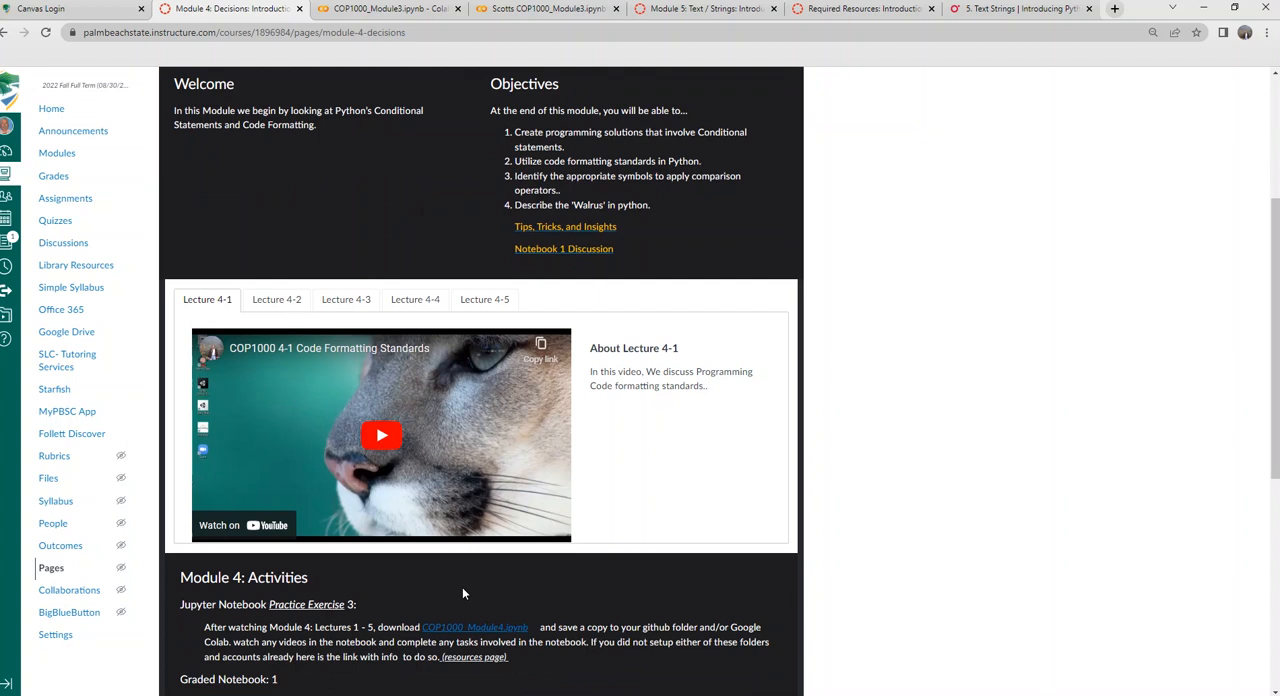
mouse_move(446, 608)
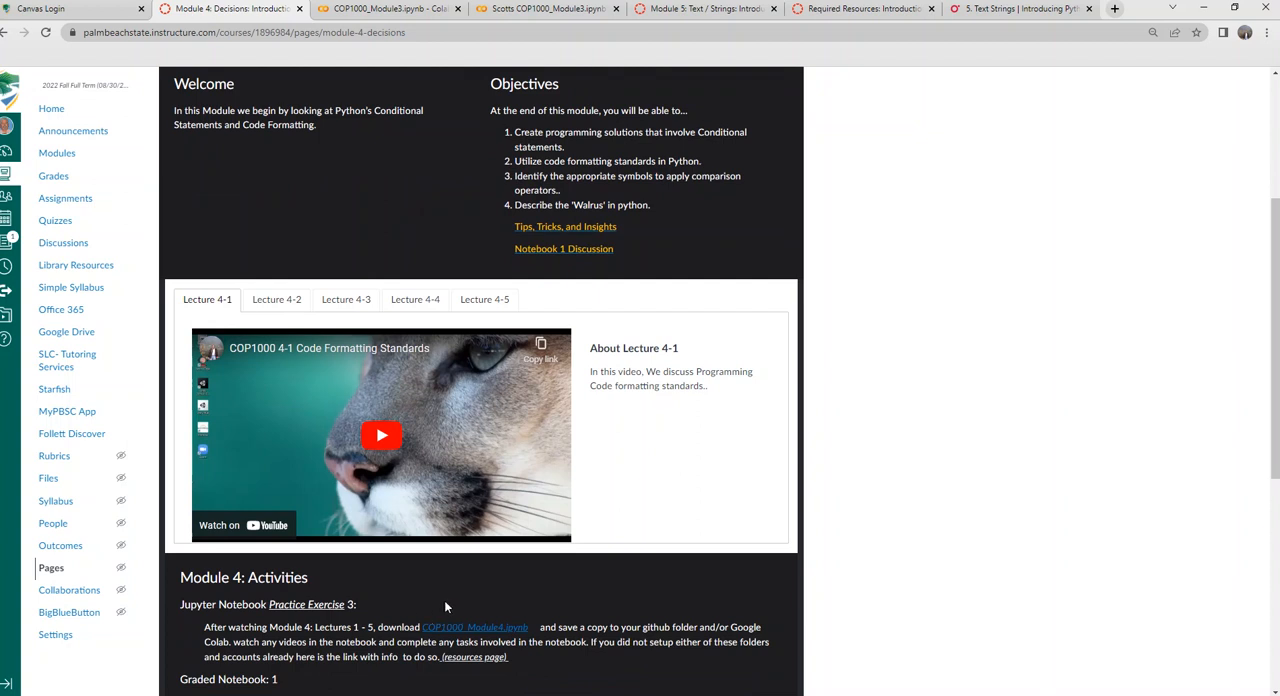
mouse_move(466, 616)
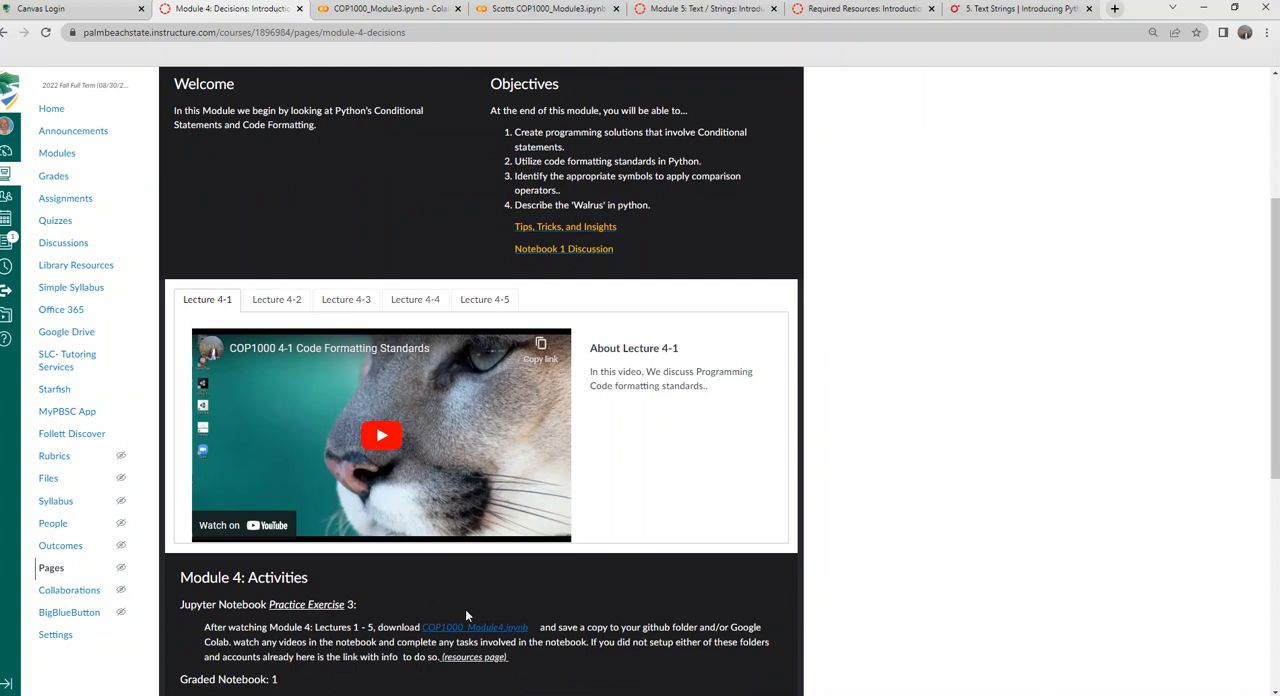
scroll("down", 3)
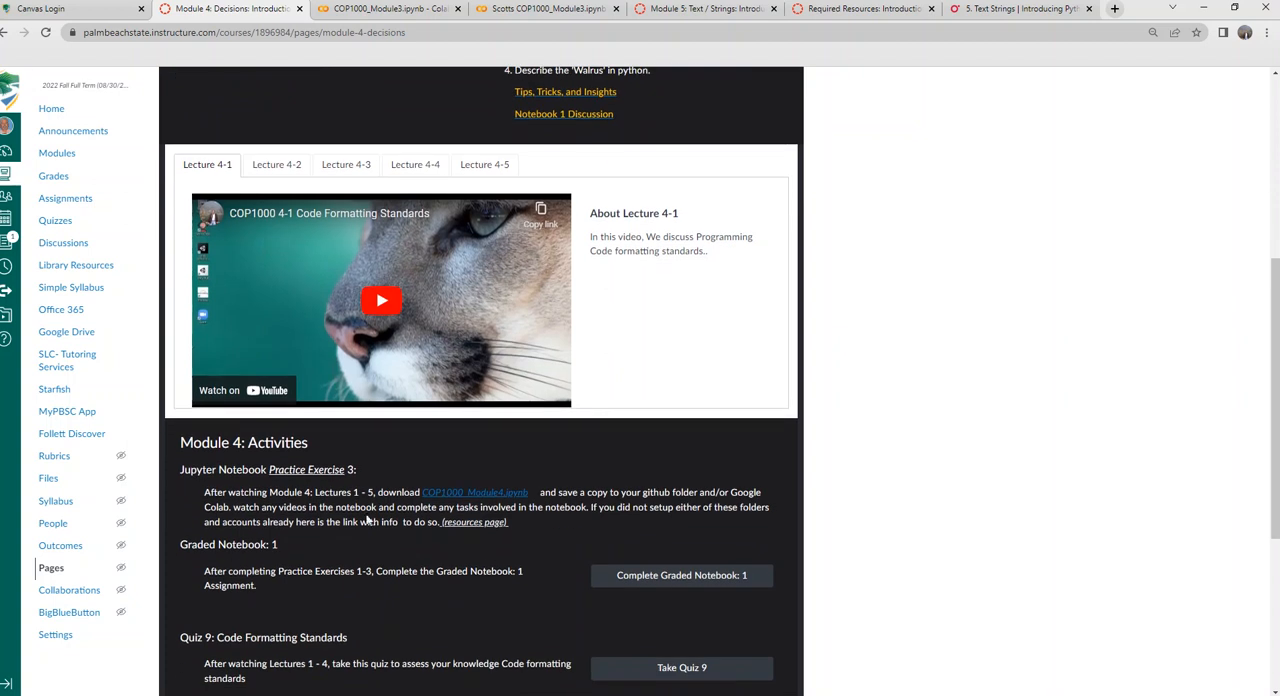
mouse_move(476, 492)
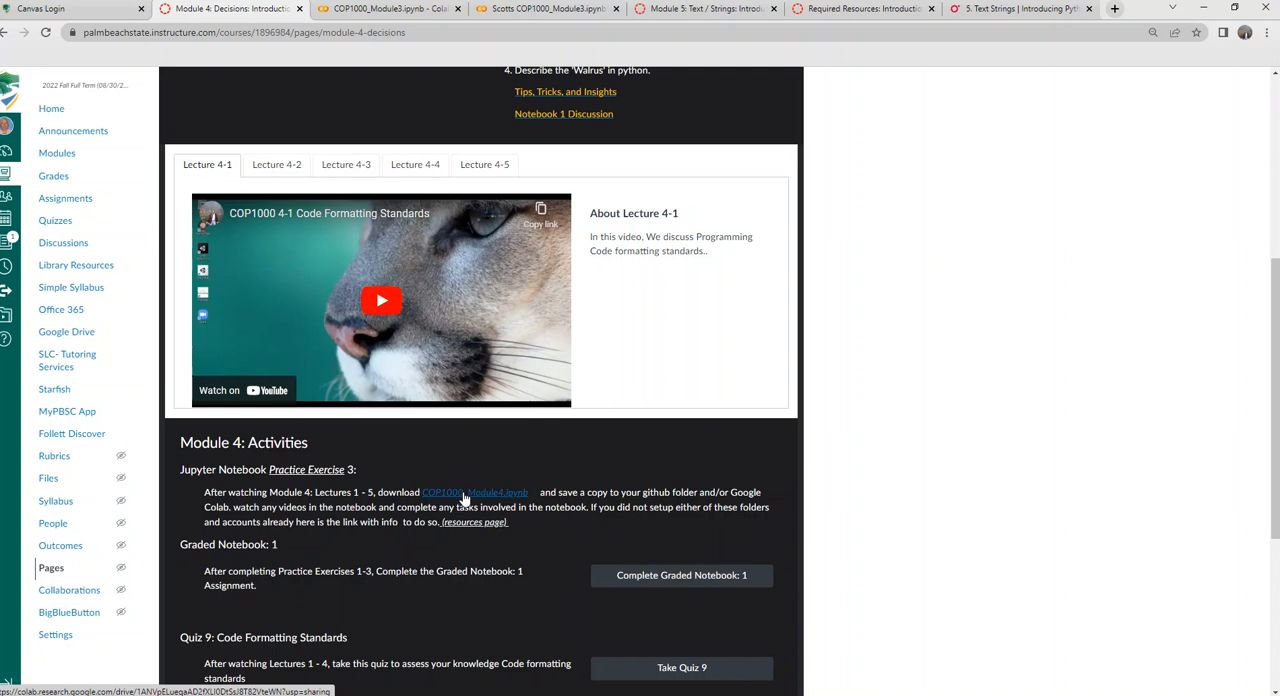
mouse_move(680, 576)
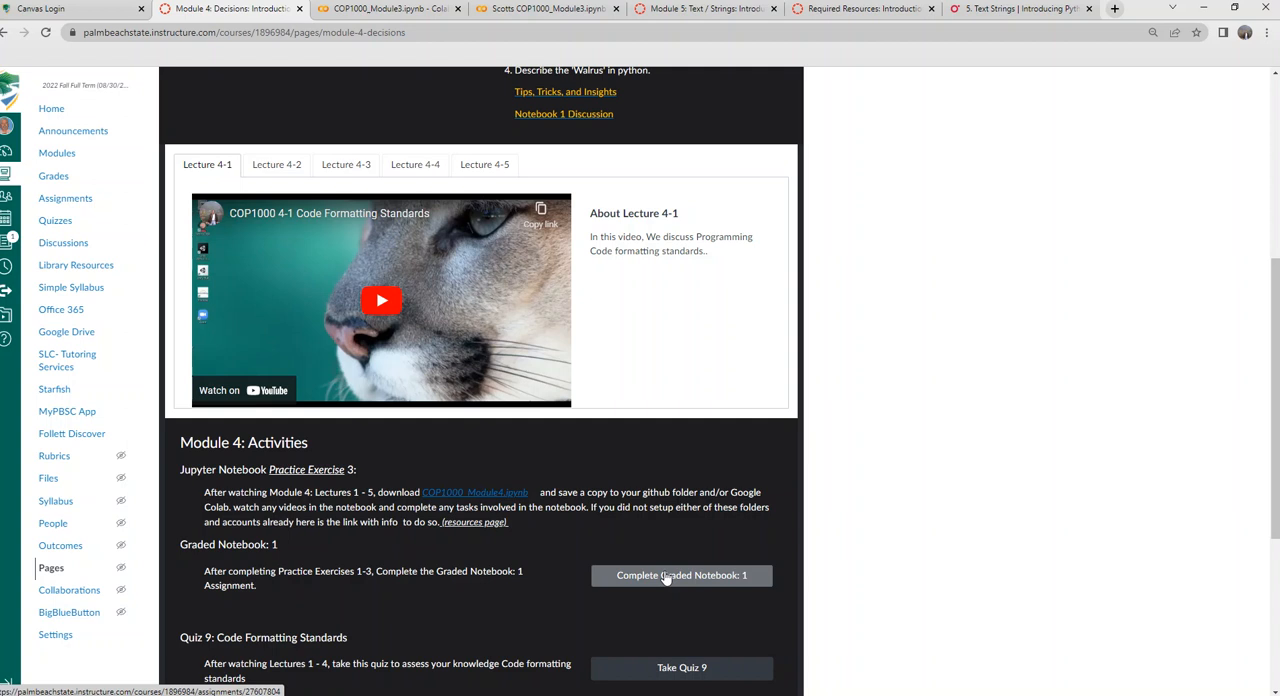
left_click(680, 576)
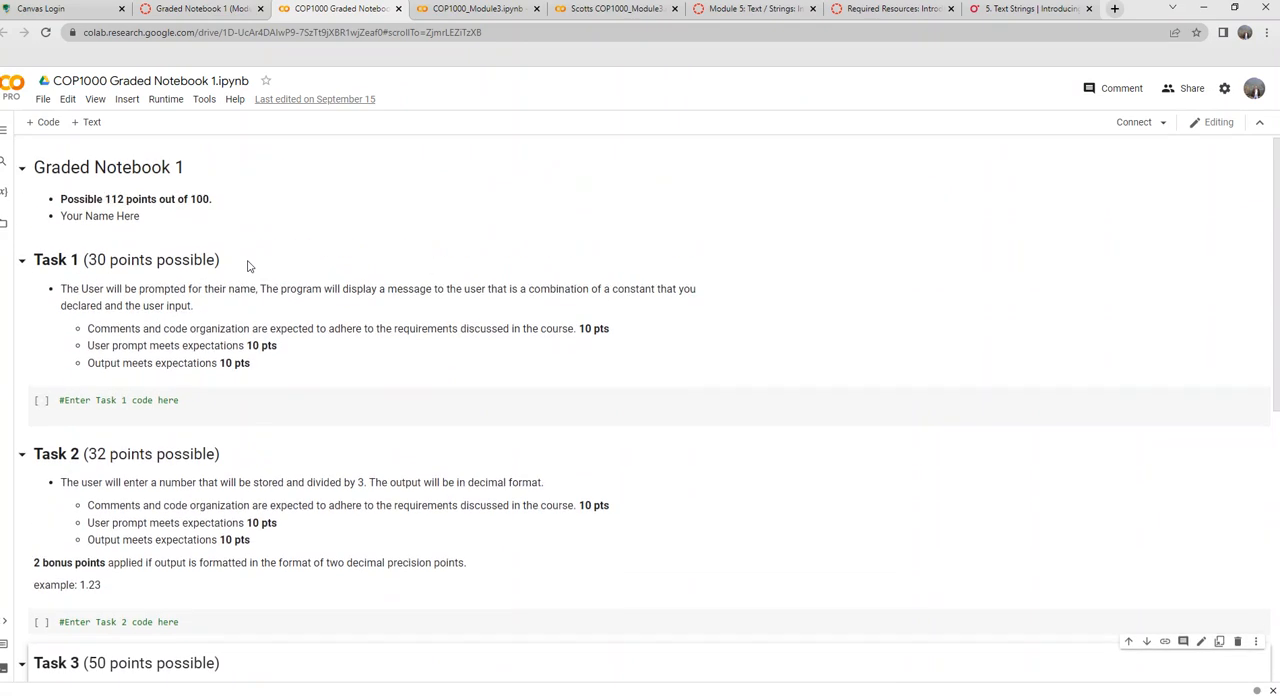
left_click(44, 98)
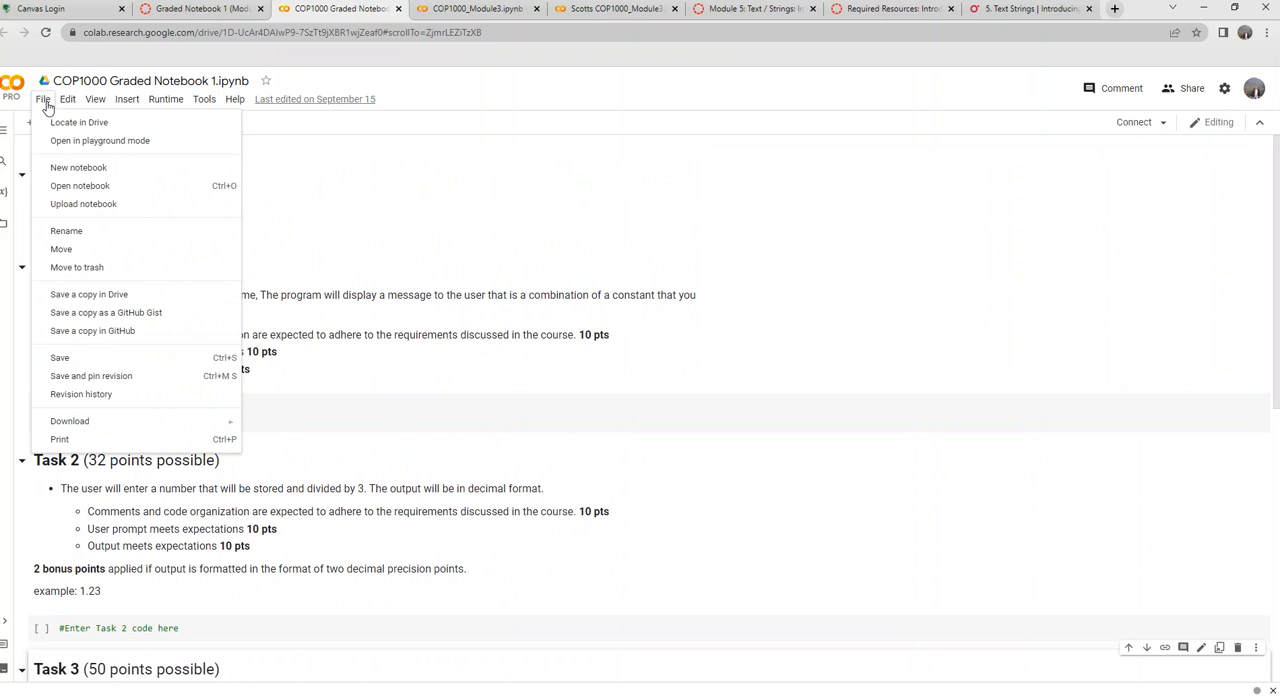
mouse_move(88, 294)
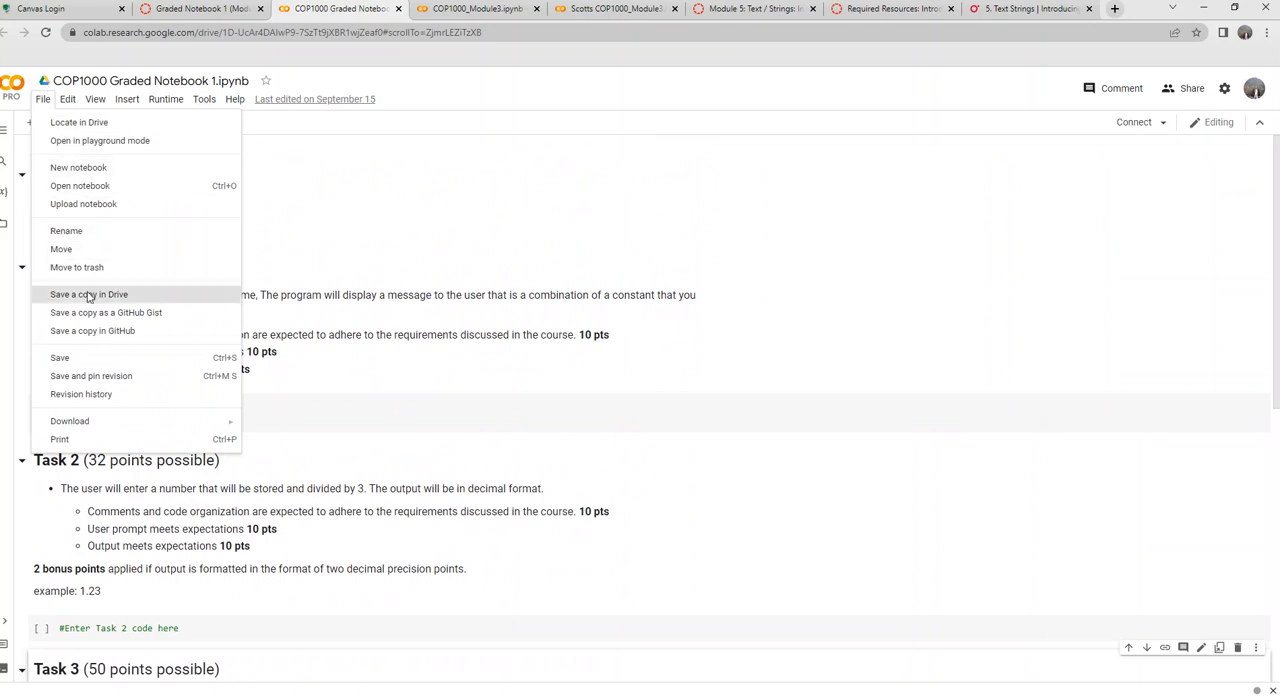
mouse_move(488, 224)
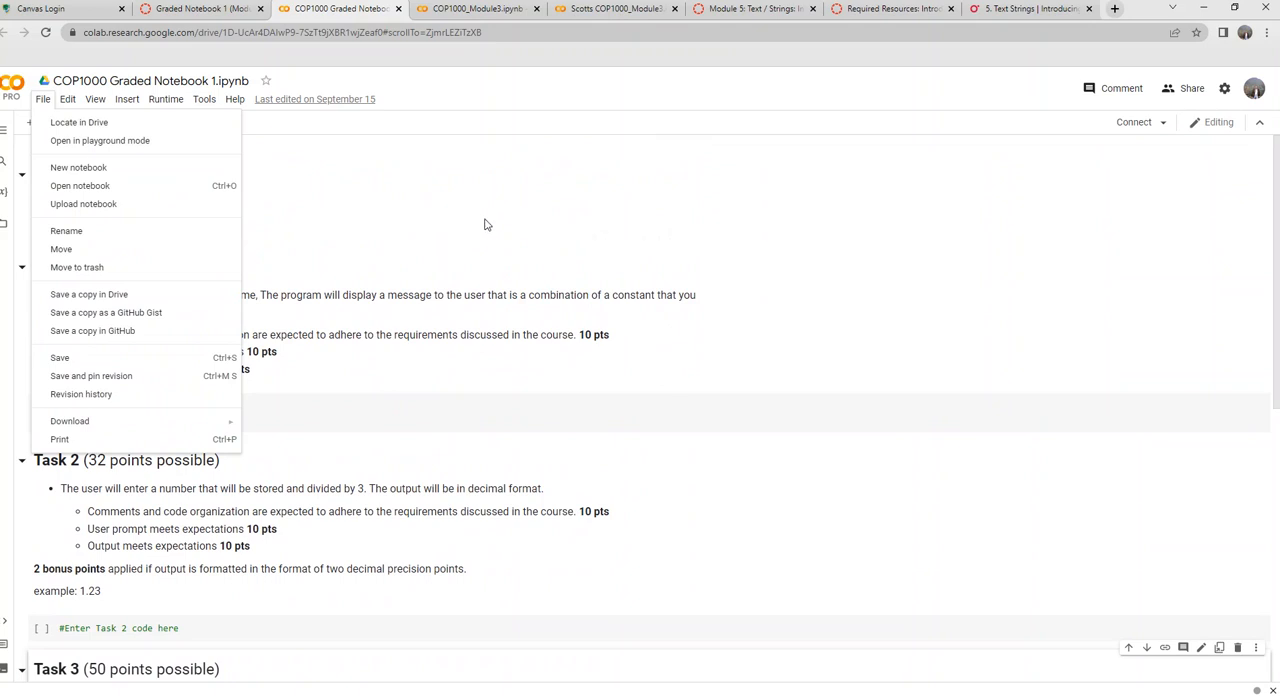
left_click(488, 224)
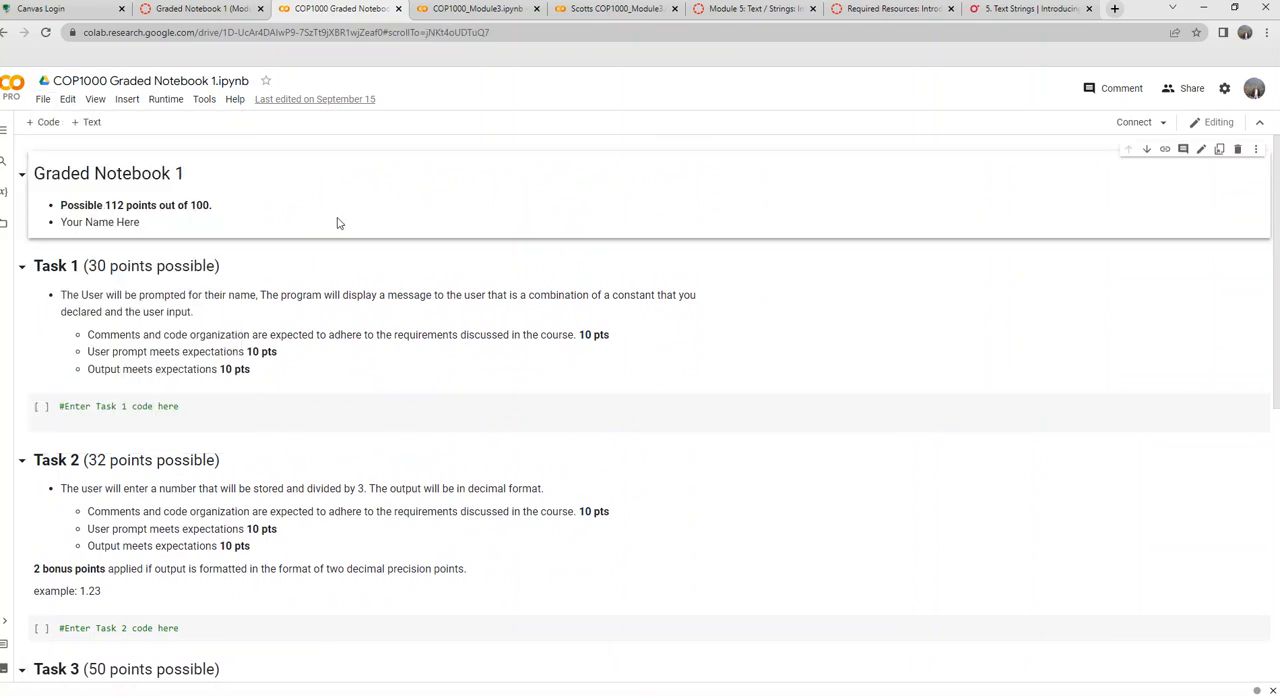
mouse_move(320, 216)
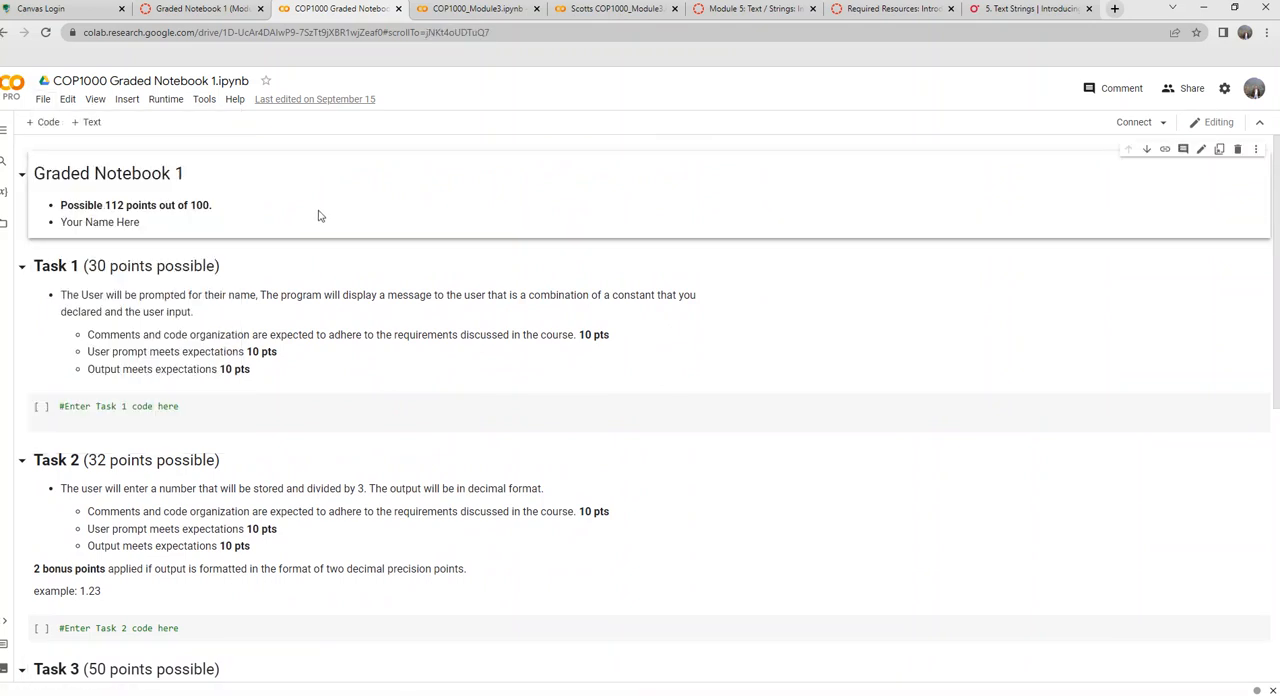
mouse_move(340, 136)
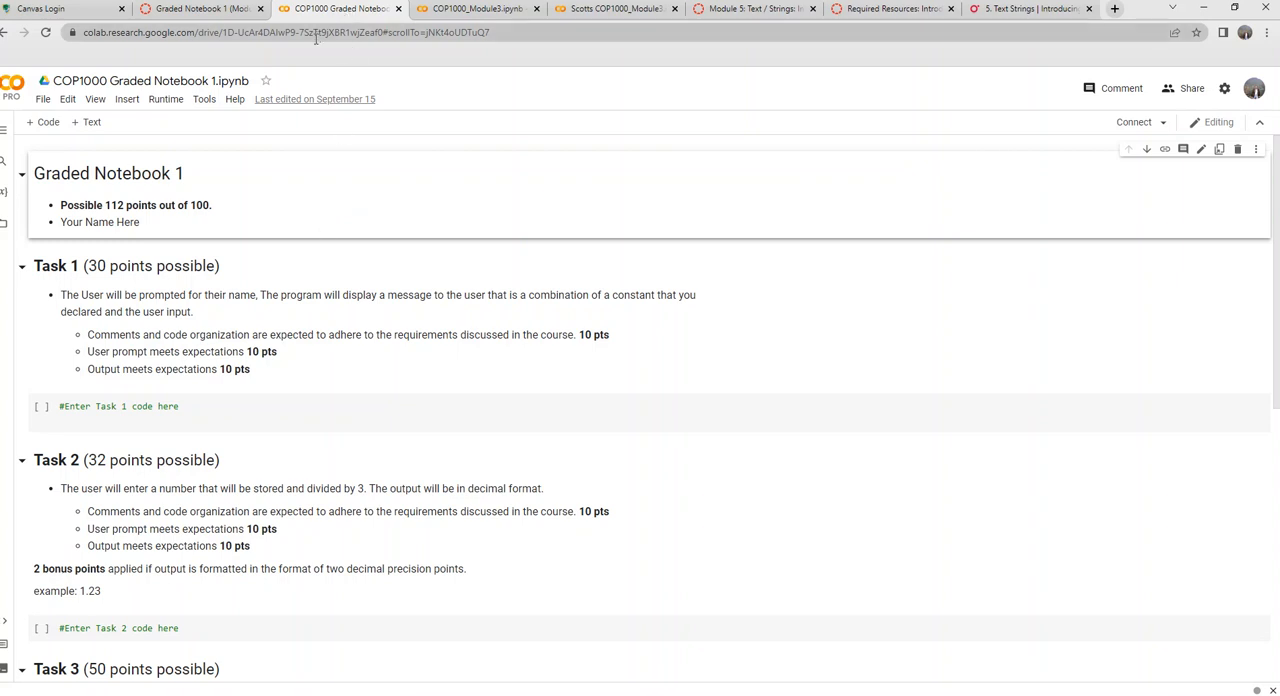
left_click(44, 100)
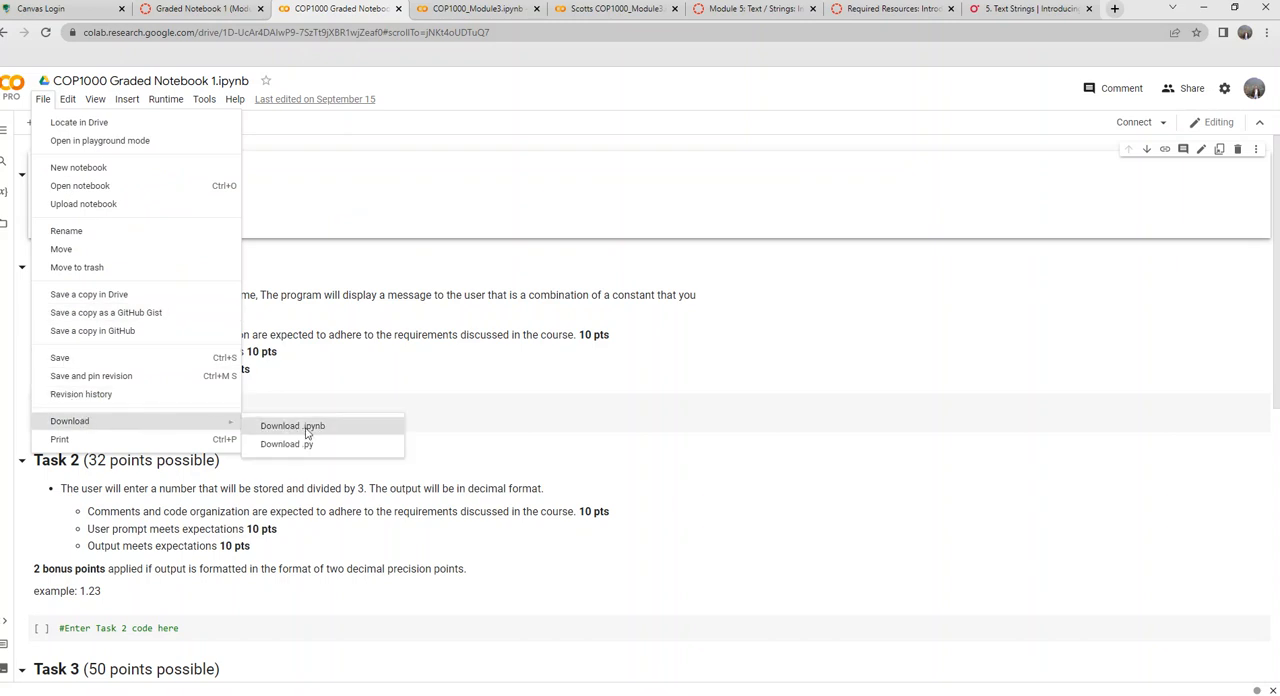
mouse_move(320, 426)
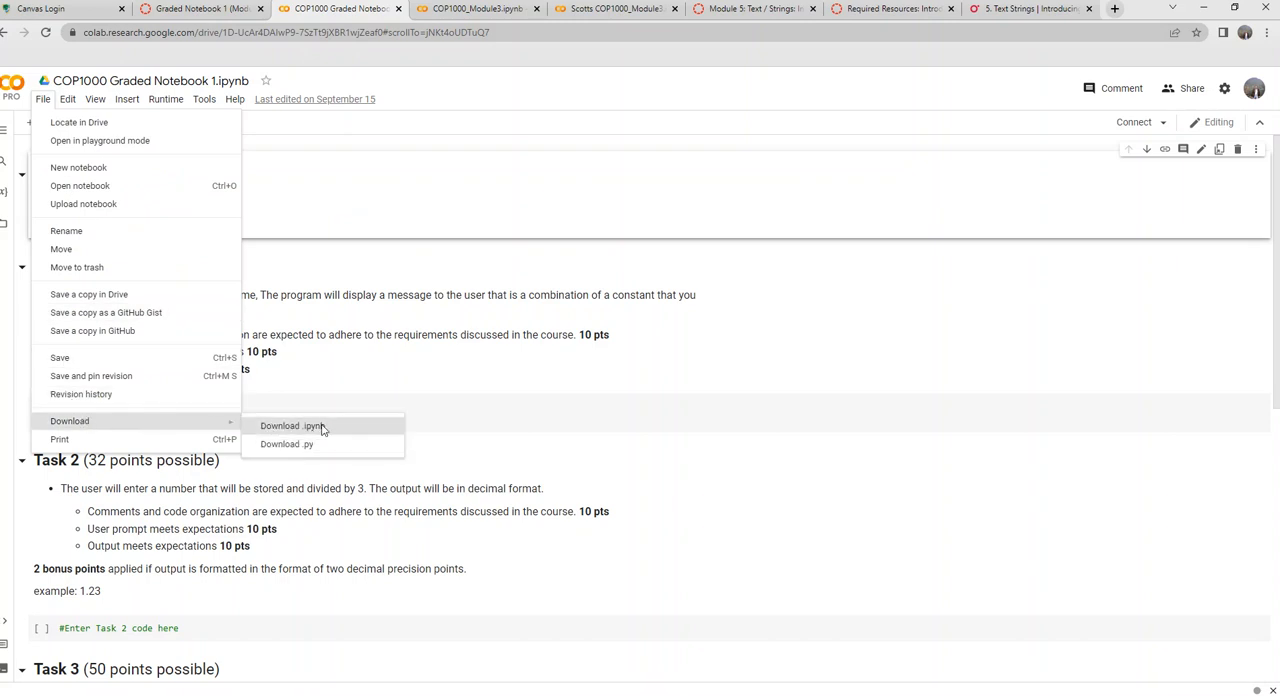
mouse_move(288, 444)
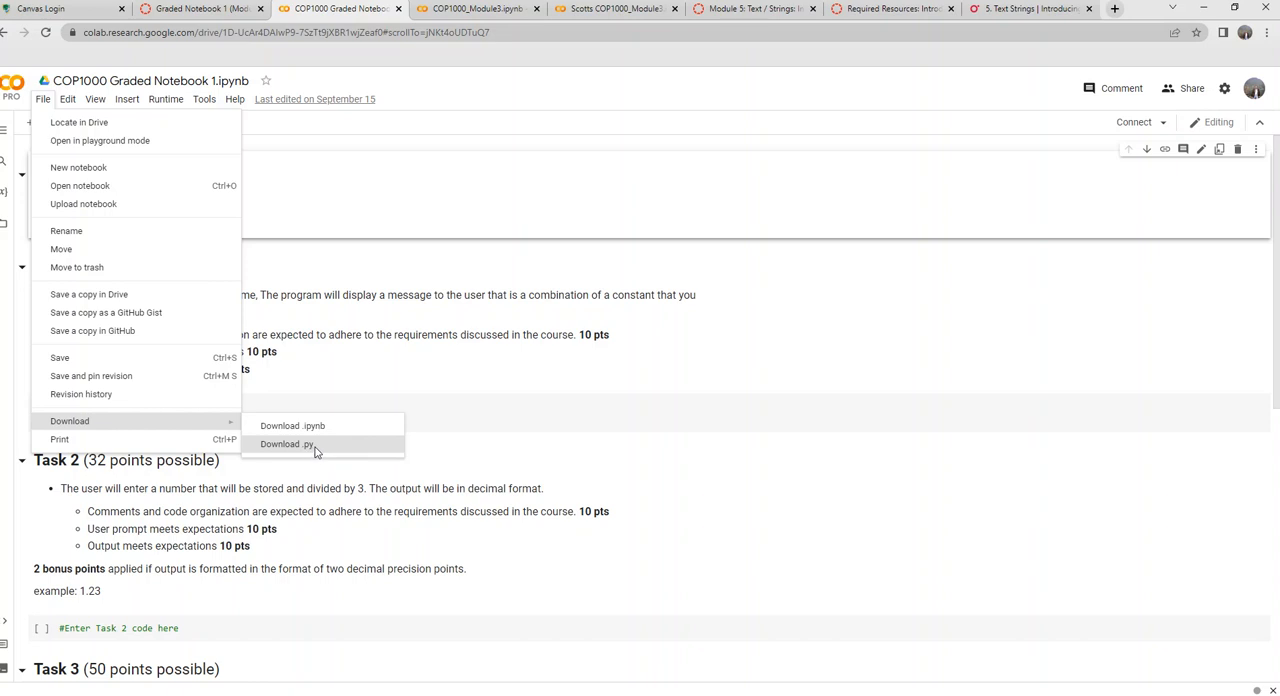
mouse_move(292, 424)
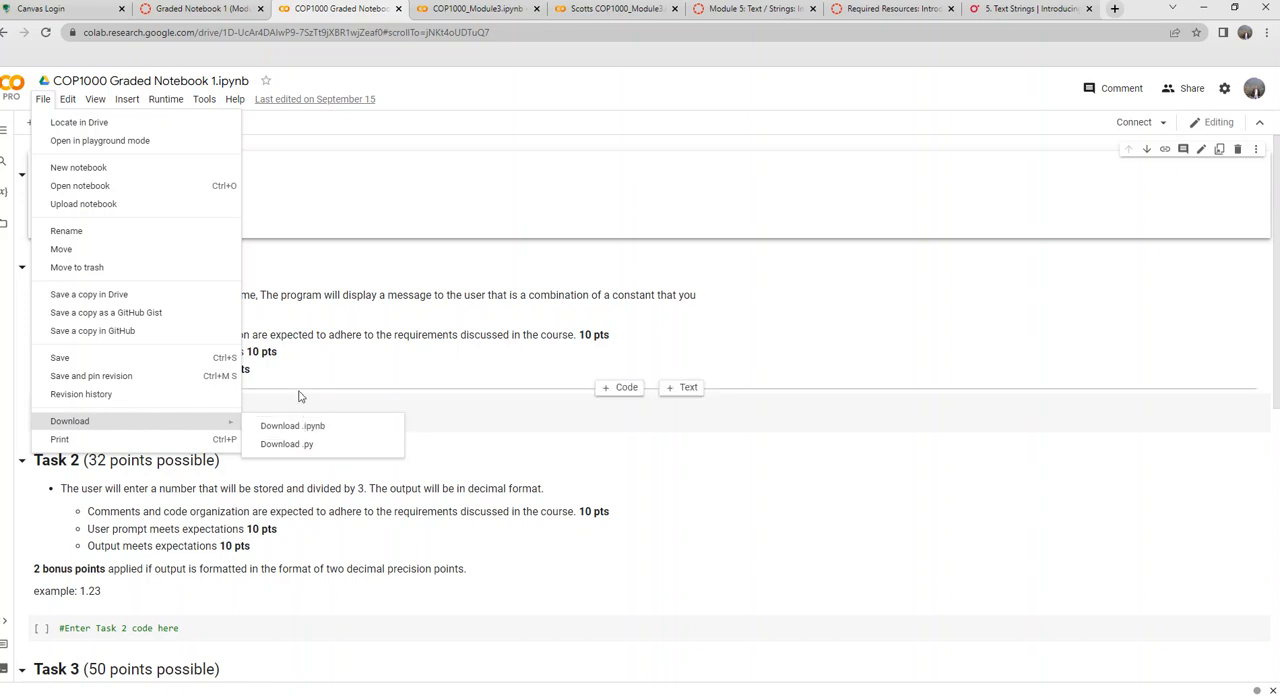
mouse_move(292, 424)
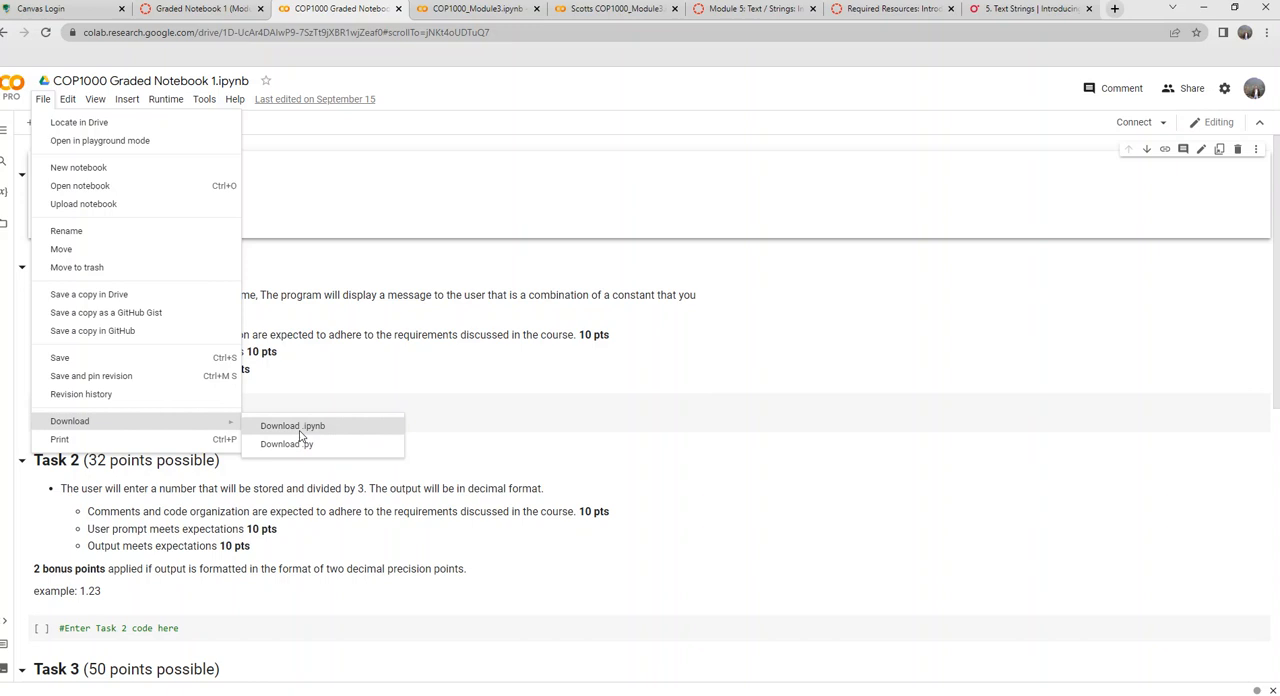
mouse_move(304, 434)
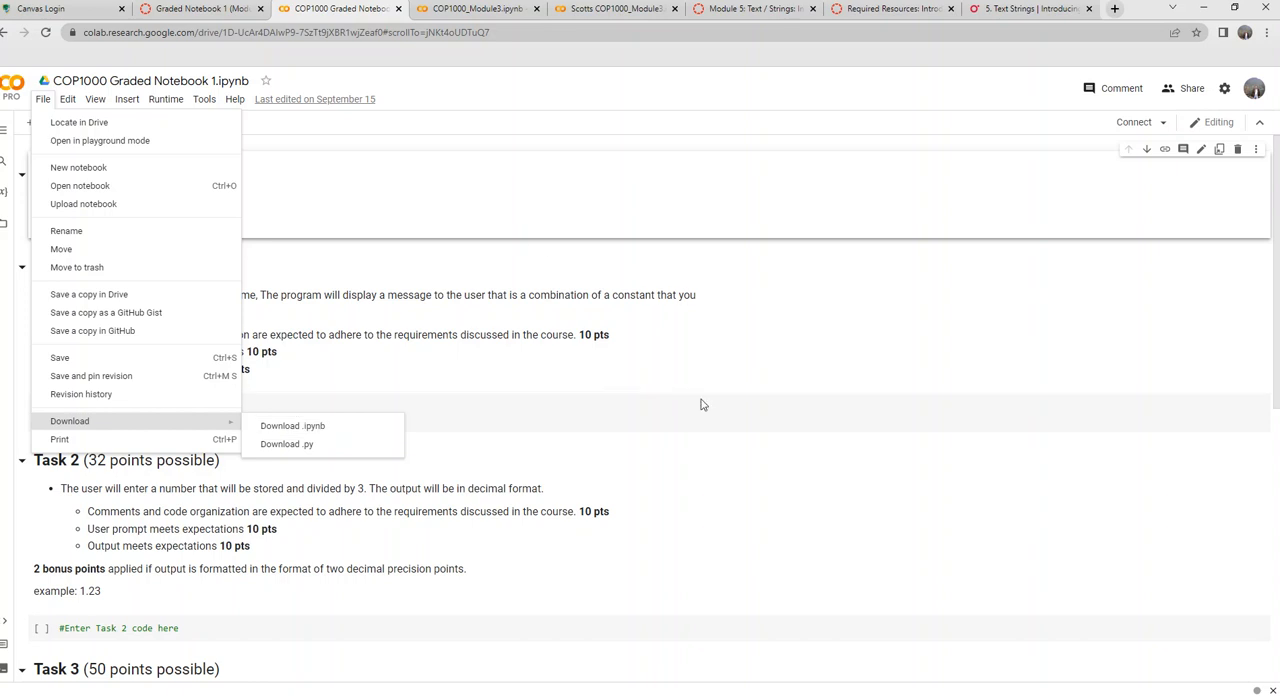
mouse_move(286, 444)
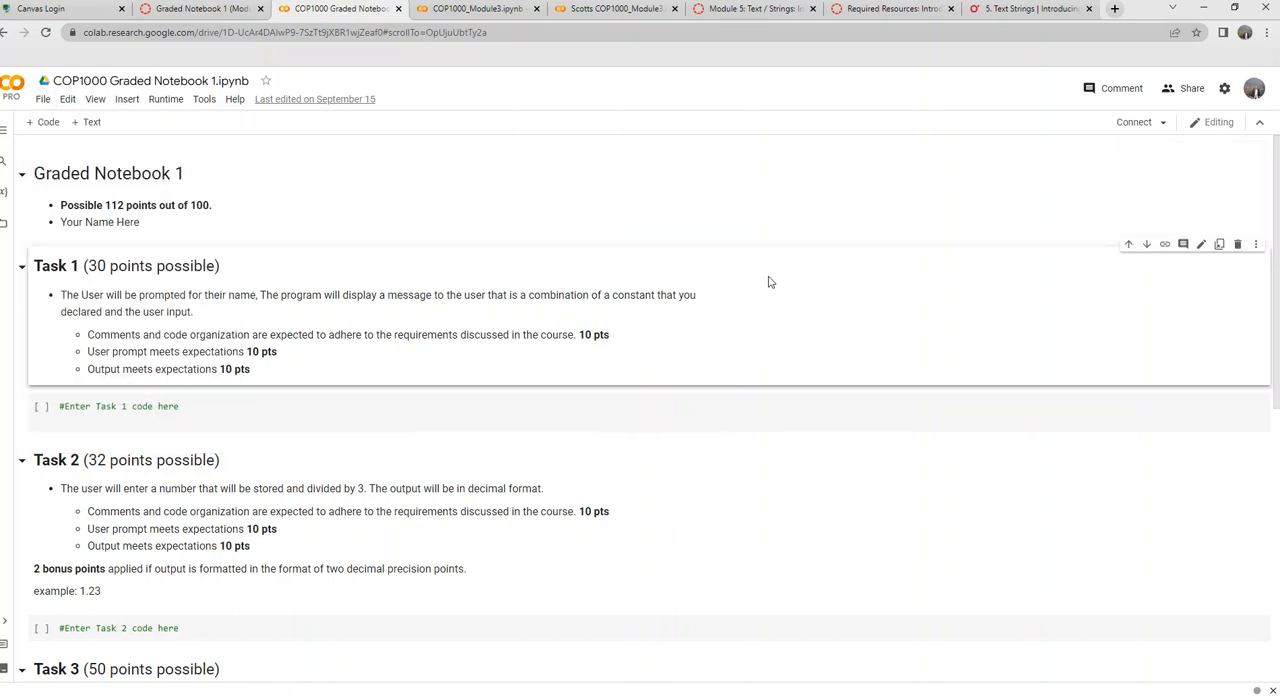
mouse_move(464, 210)
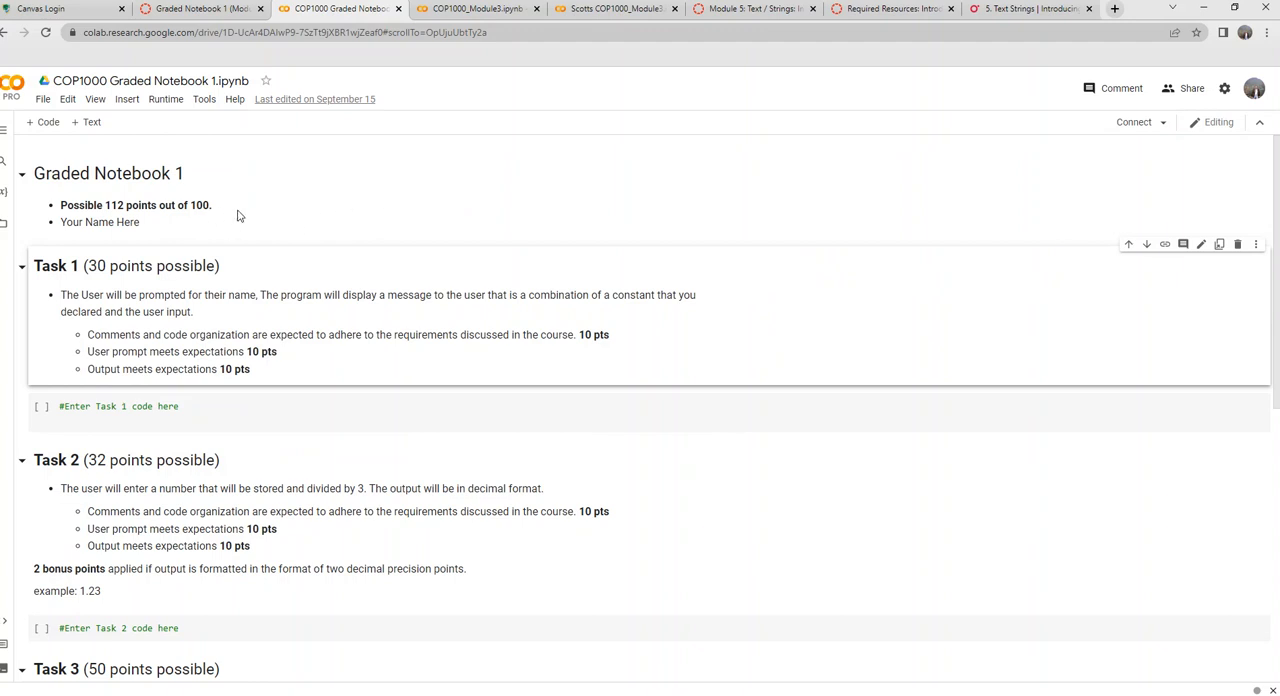
mouse_move(458, 108)
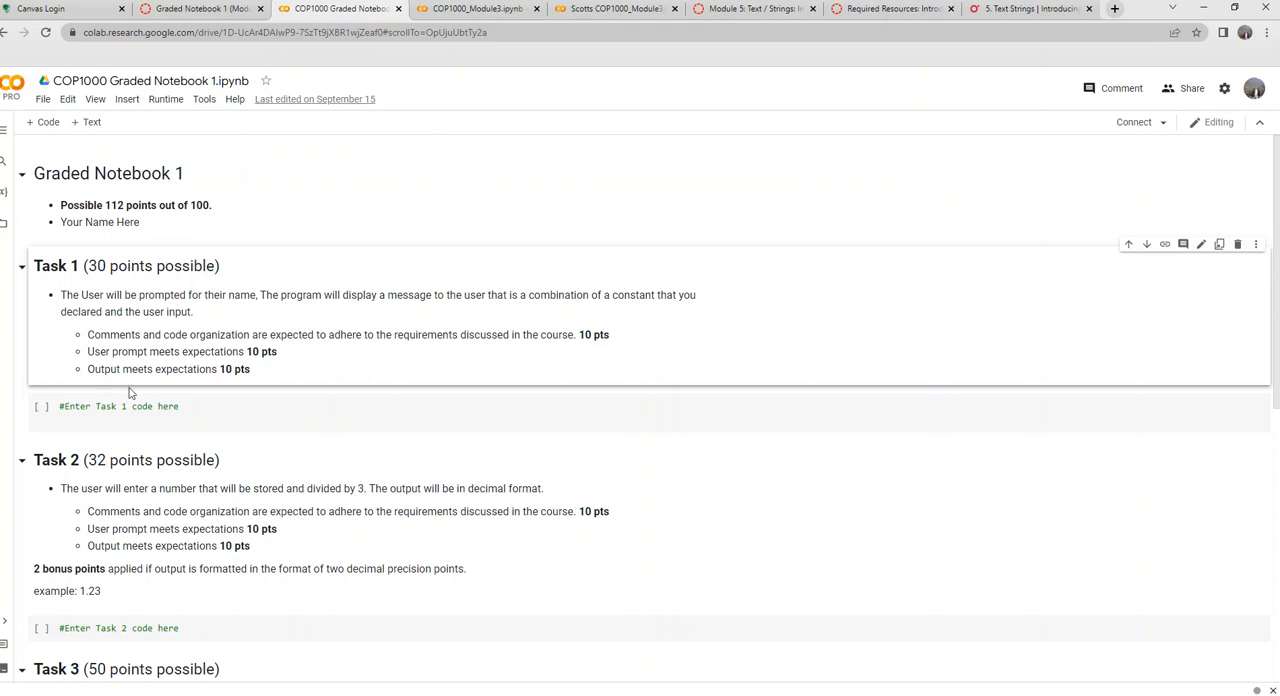
mouse_move(106, 324)
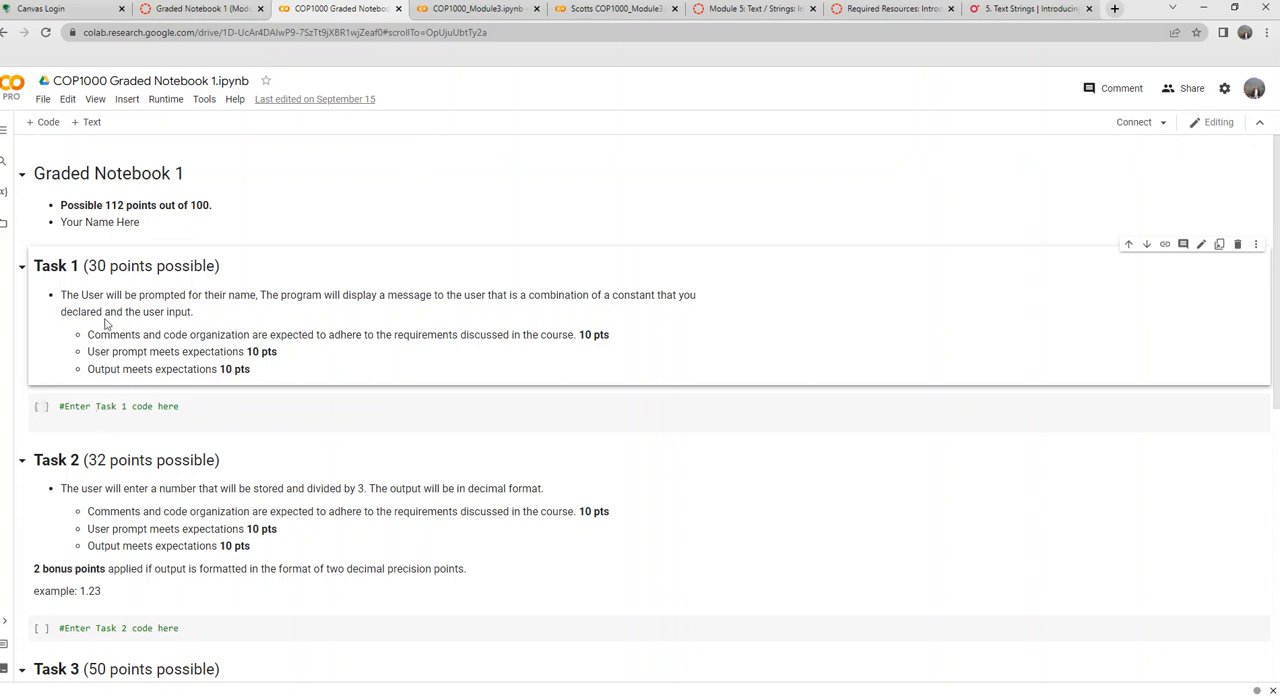
left_click(120, 406)
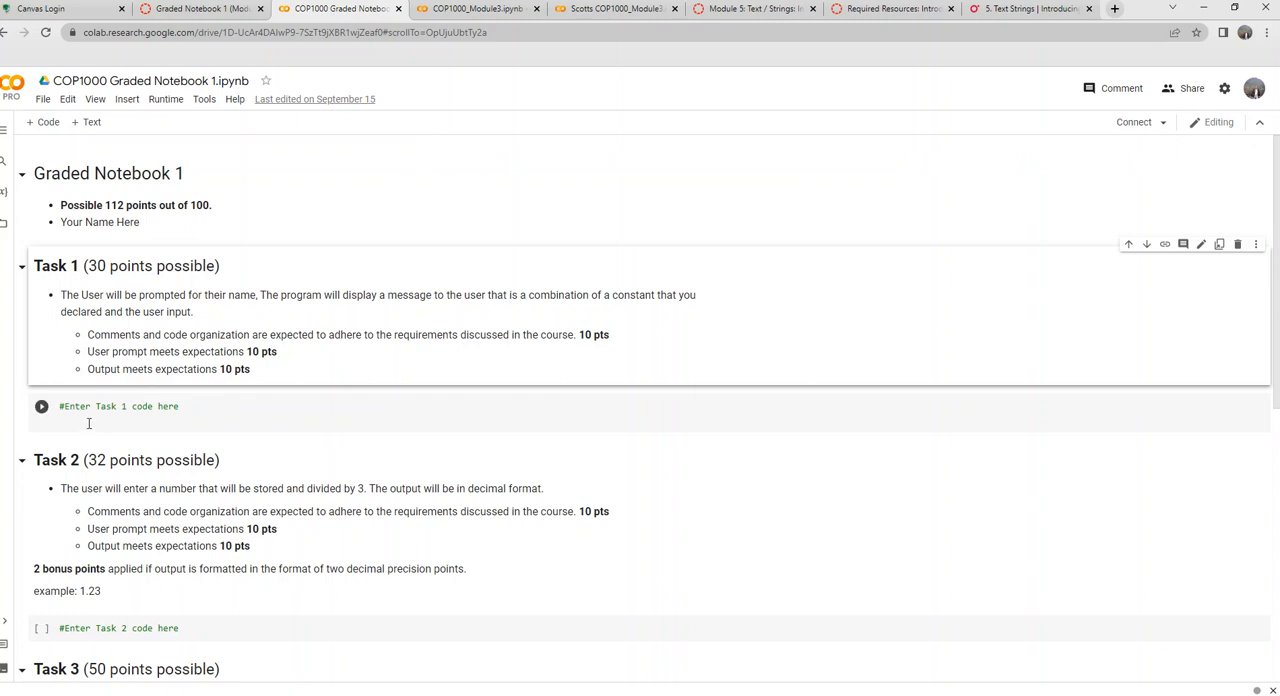
mouse_move(116, 418)
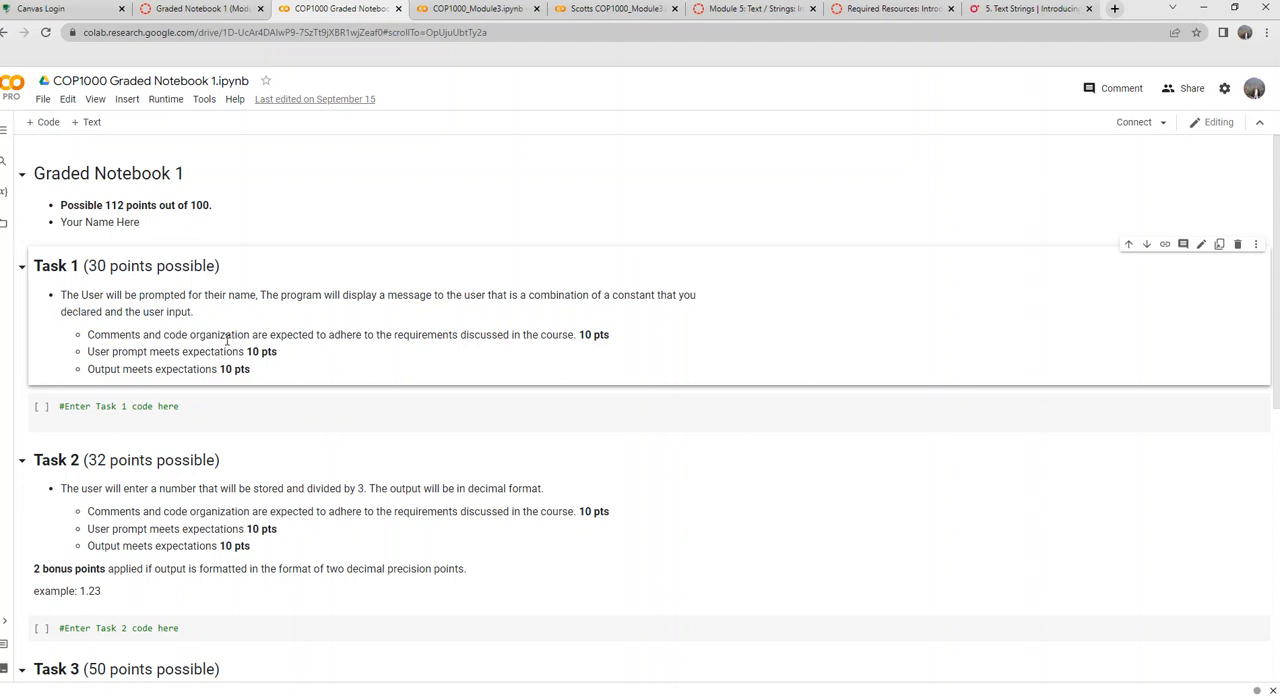
mouse_move(390, 276)
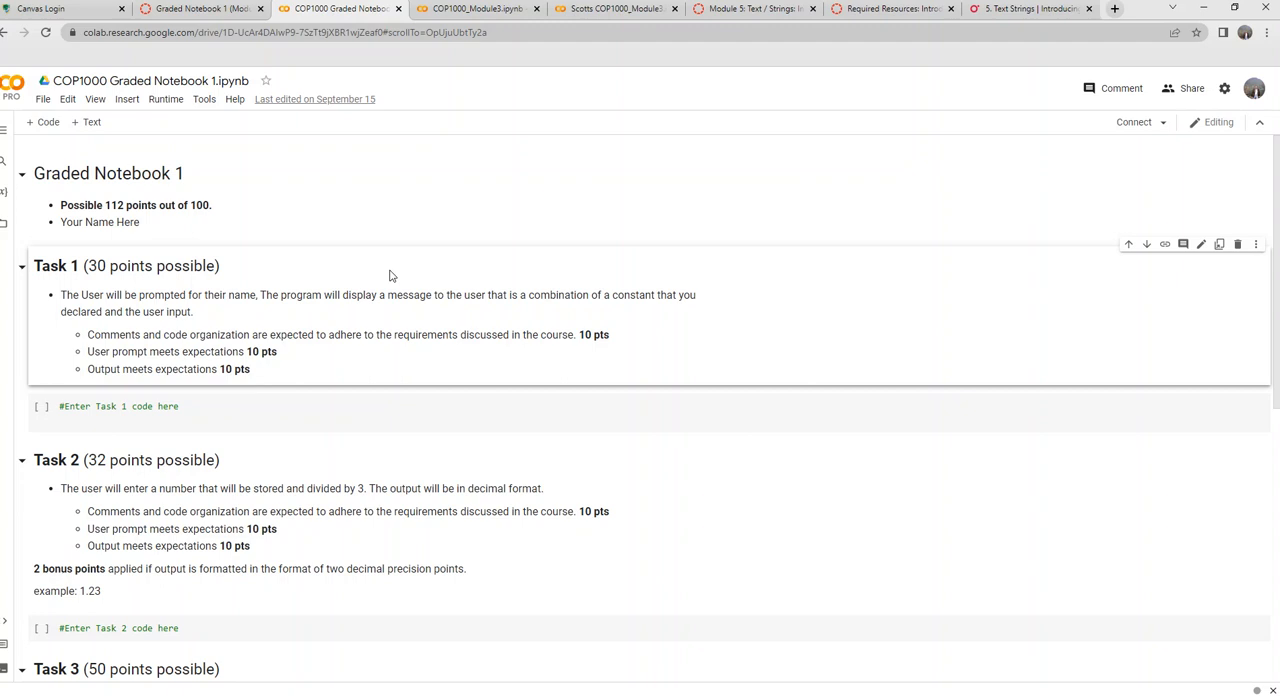